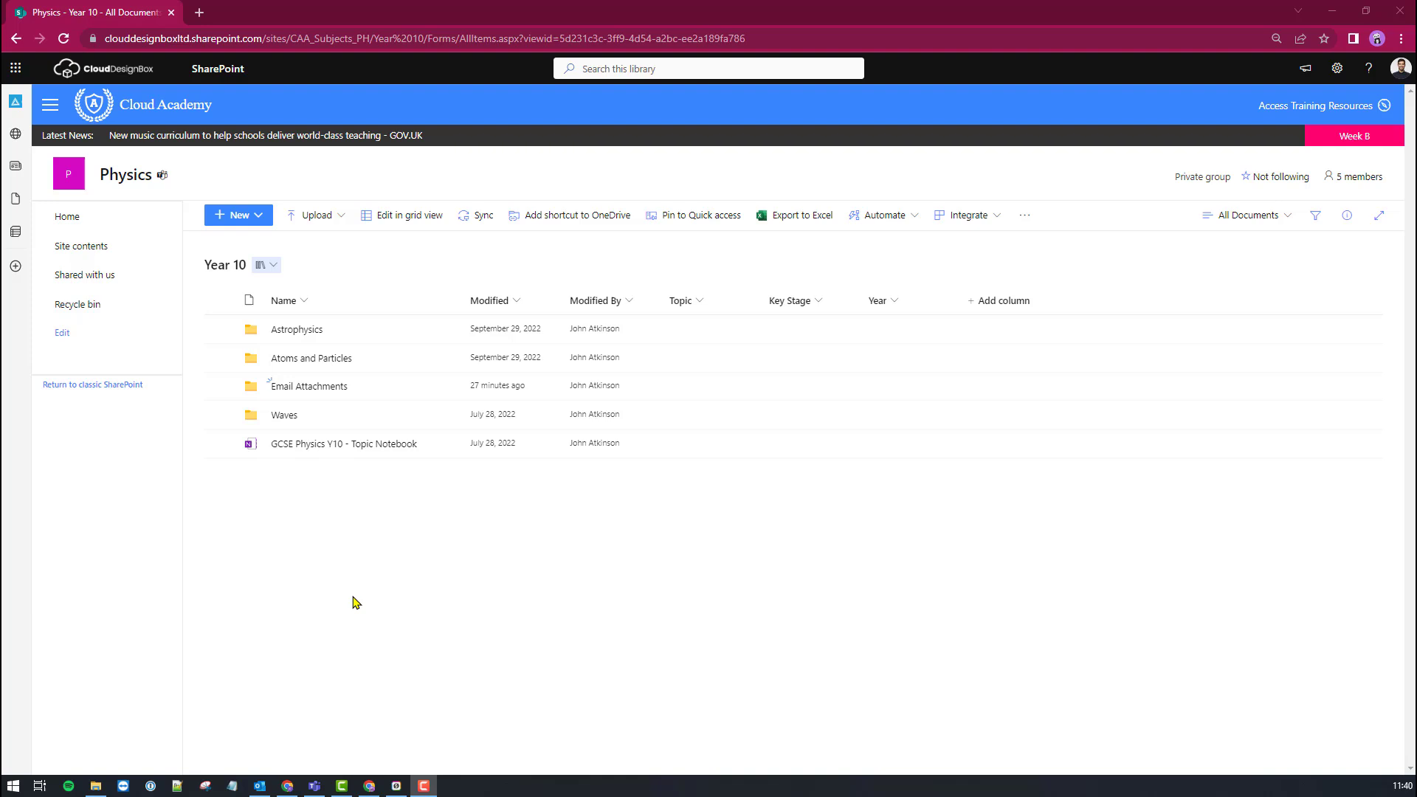
pyautogui.moveTo(292, 395)
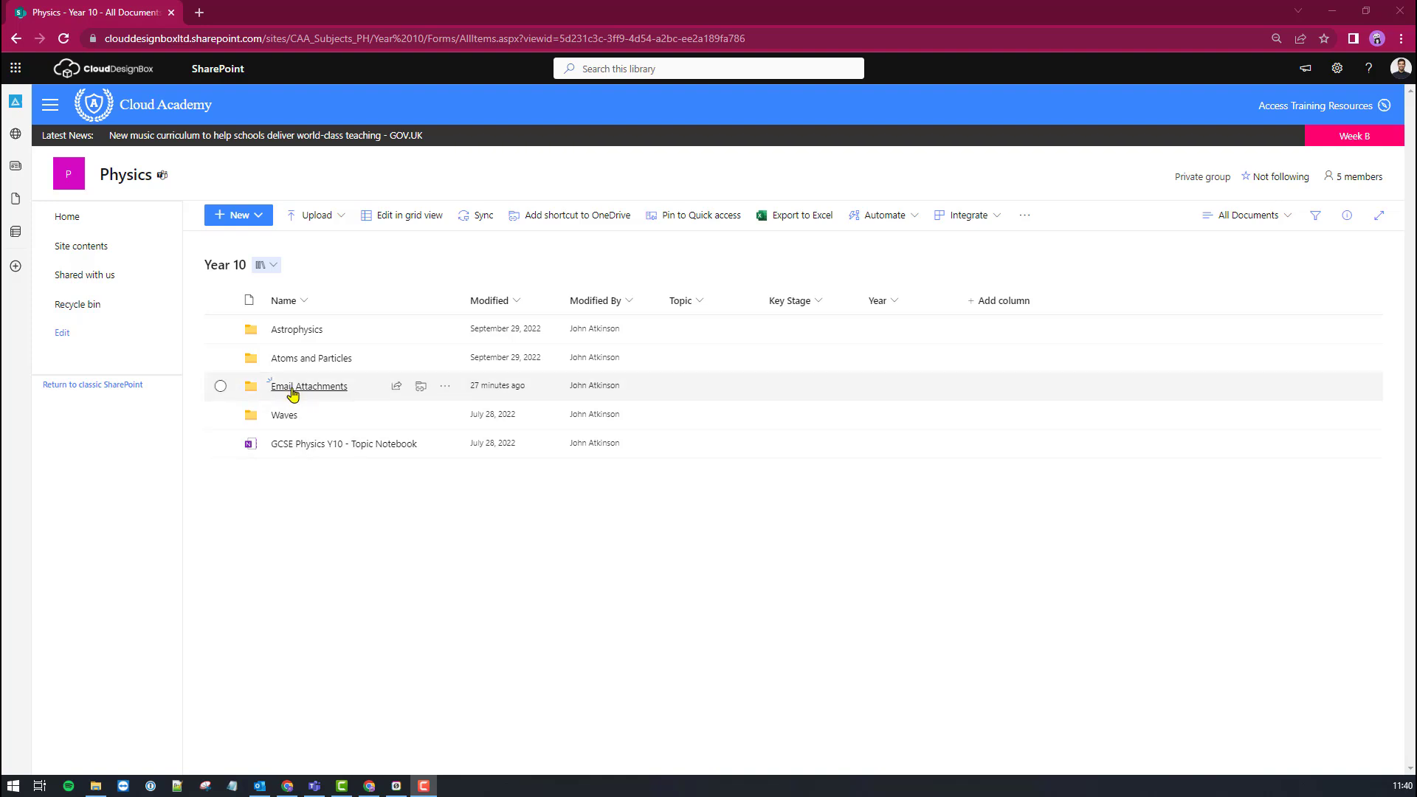
pyautogui.moveTo(292, 393)
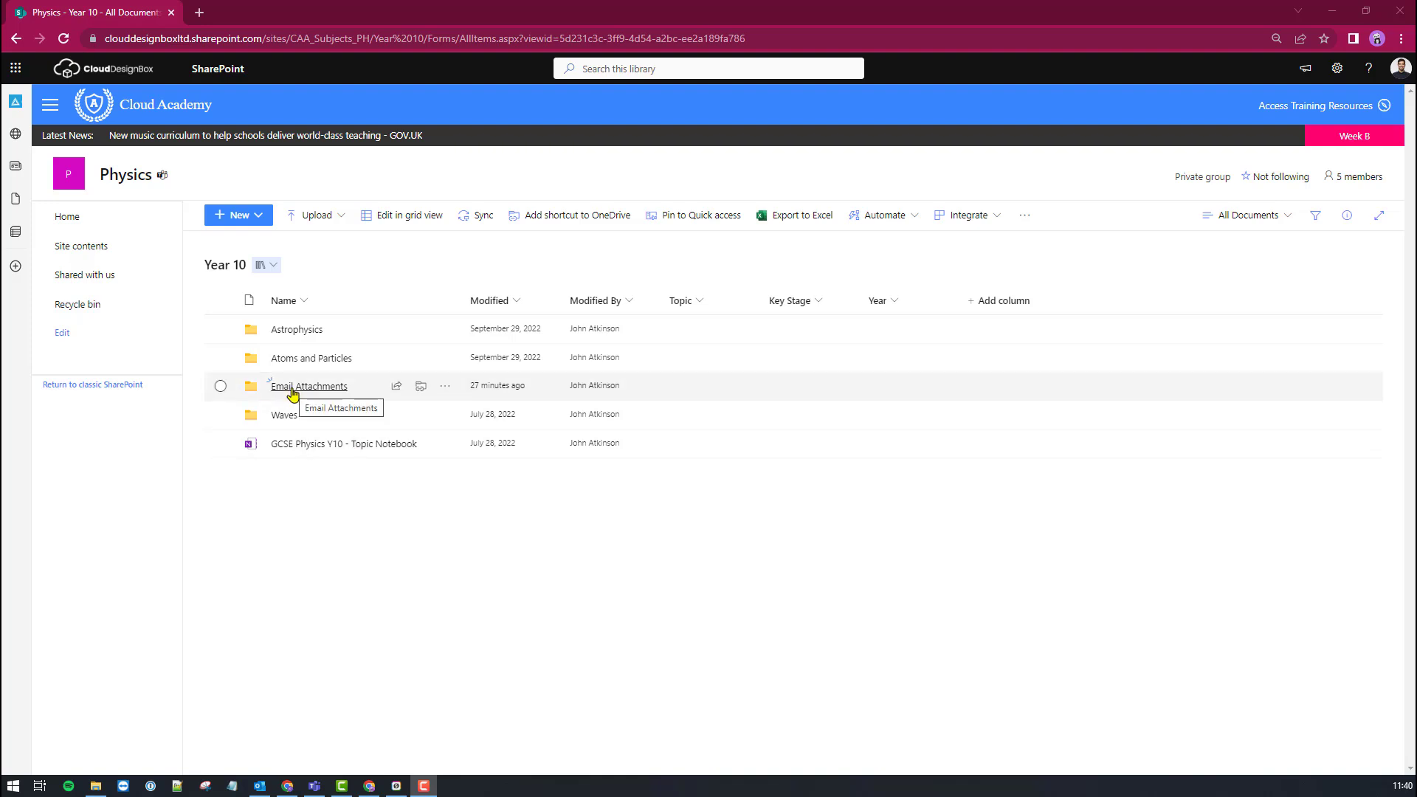
# Open the Email Attachments folder in the Year 10 document library
pyautogui.click(308, 387)
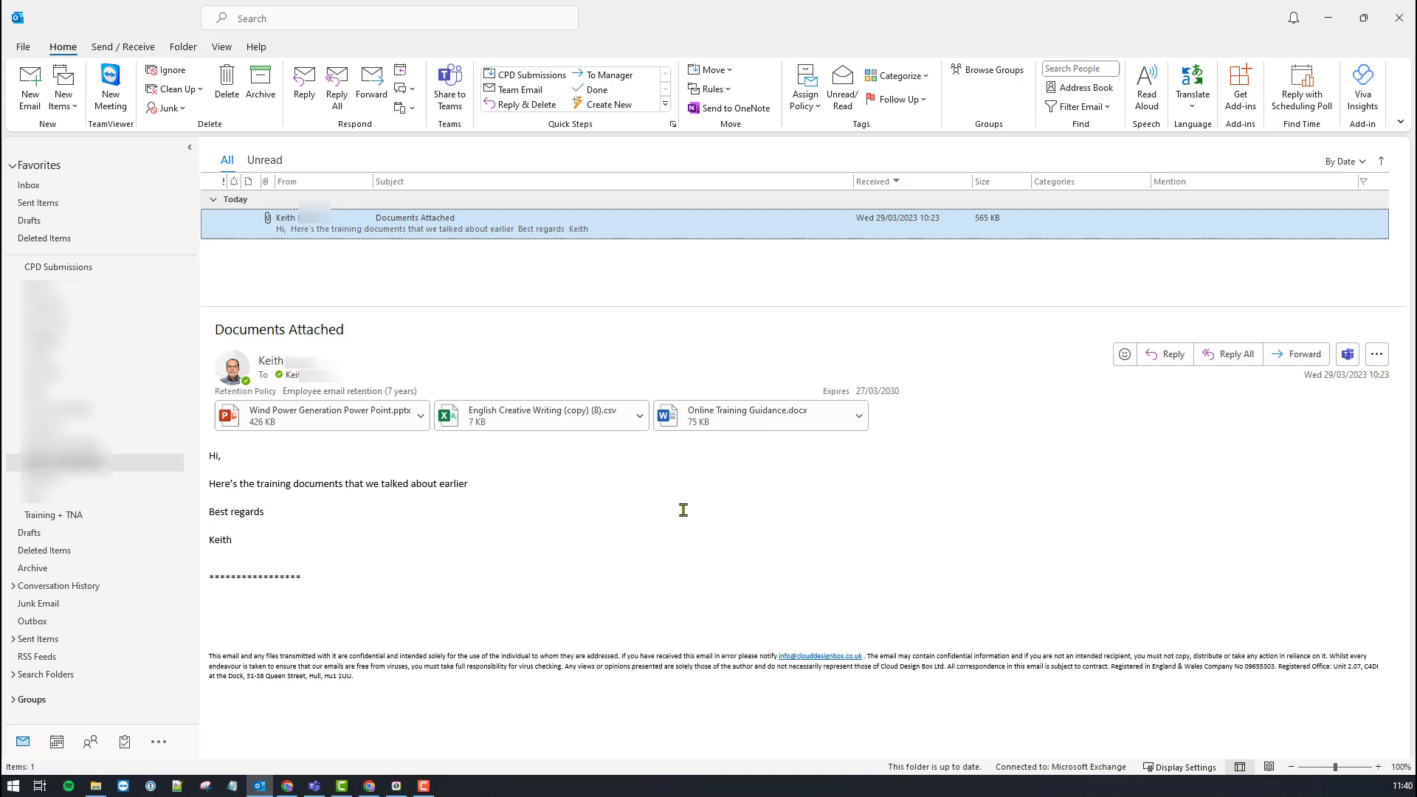
pyautogui.moveTo(328, 449)
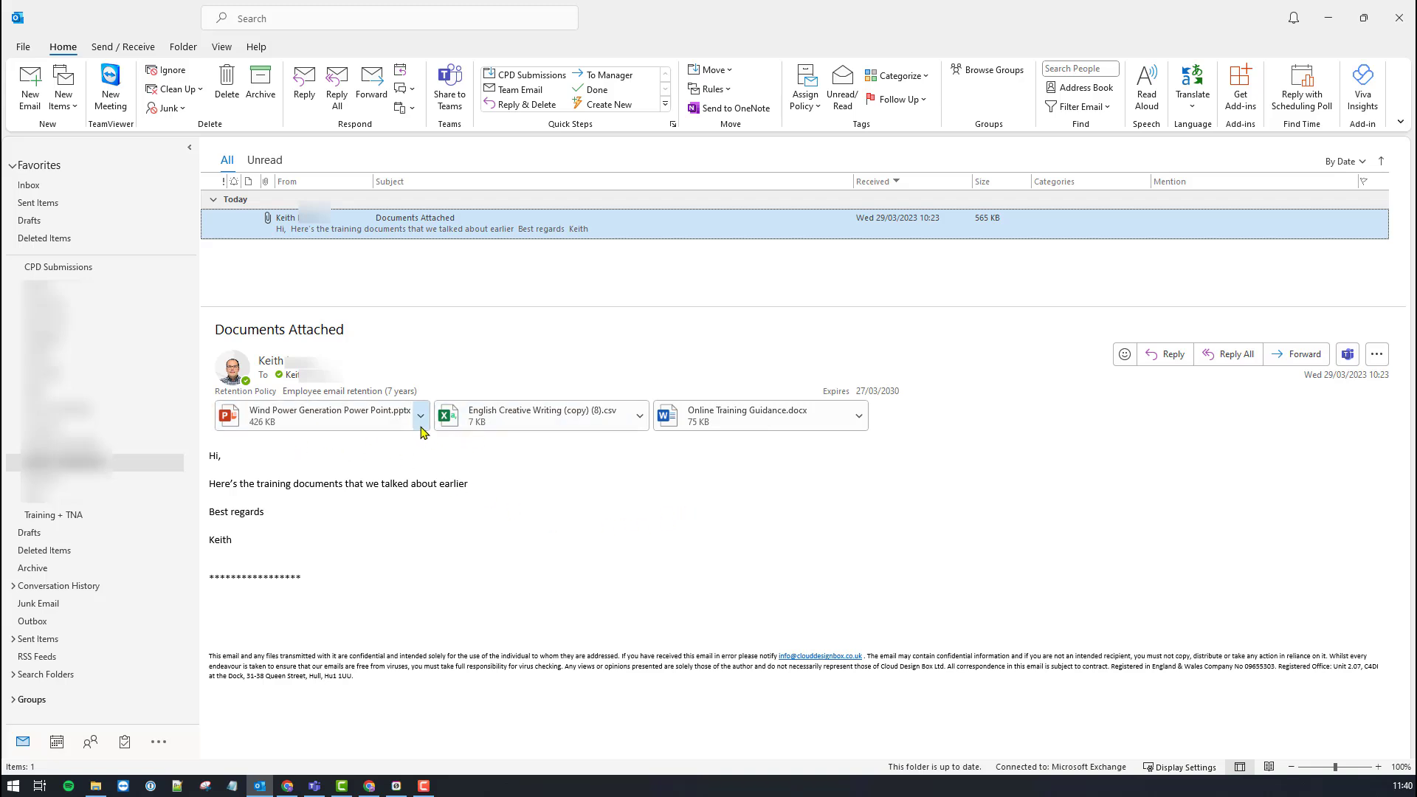
# Bring up the Save As window for the Wind Power Generation Power Point attachment
pyautogui.click(420, 417)
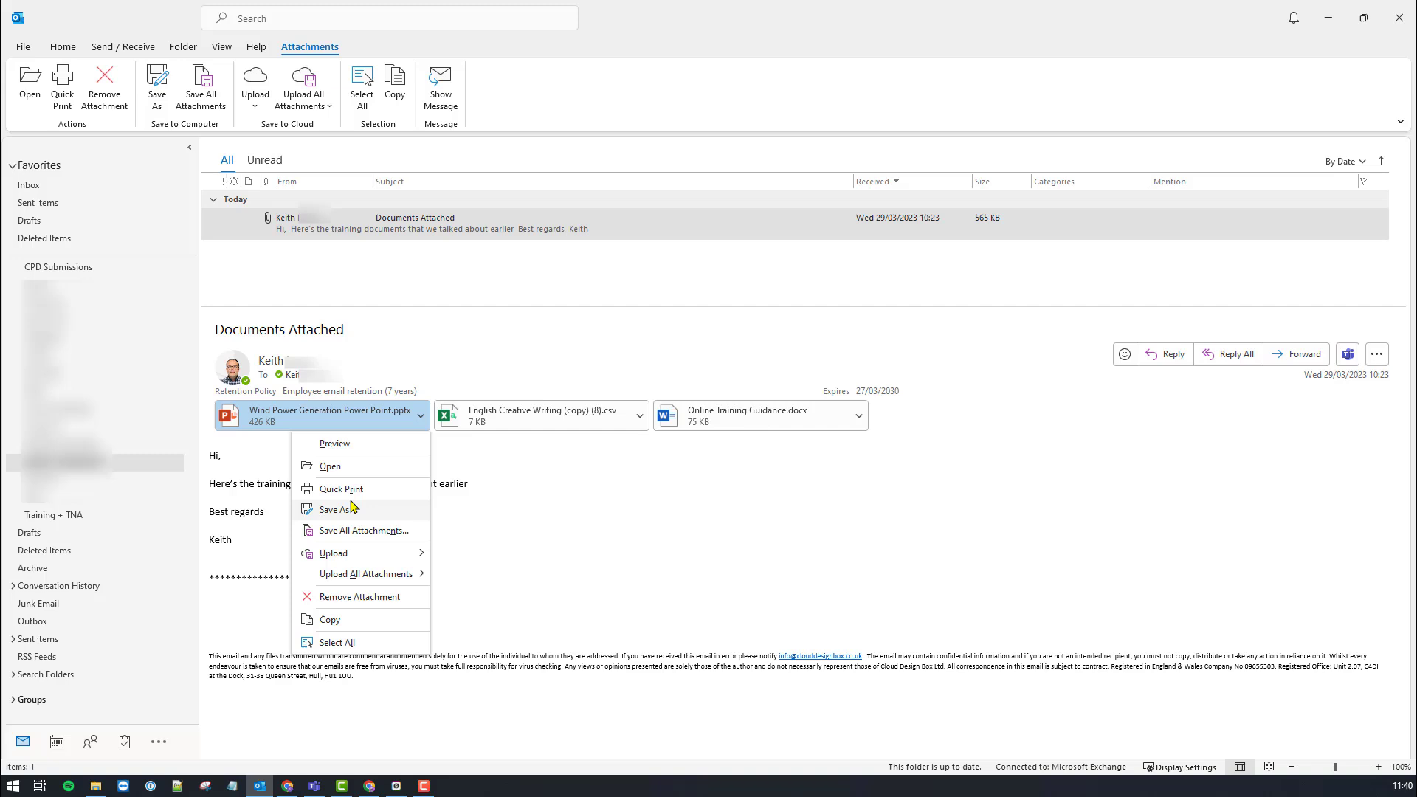
pyautogui.moveTo(334, 554)
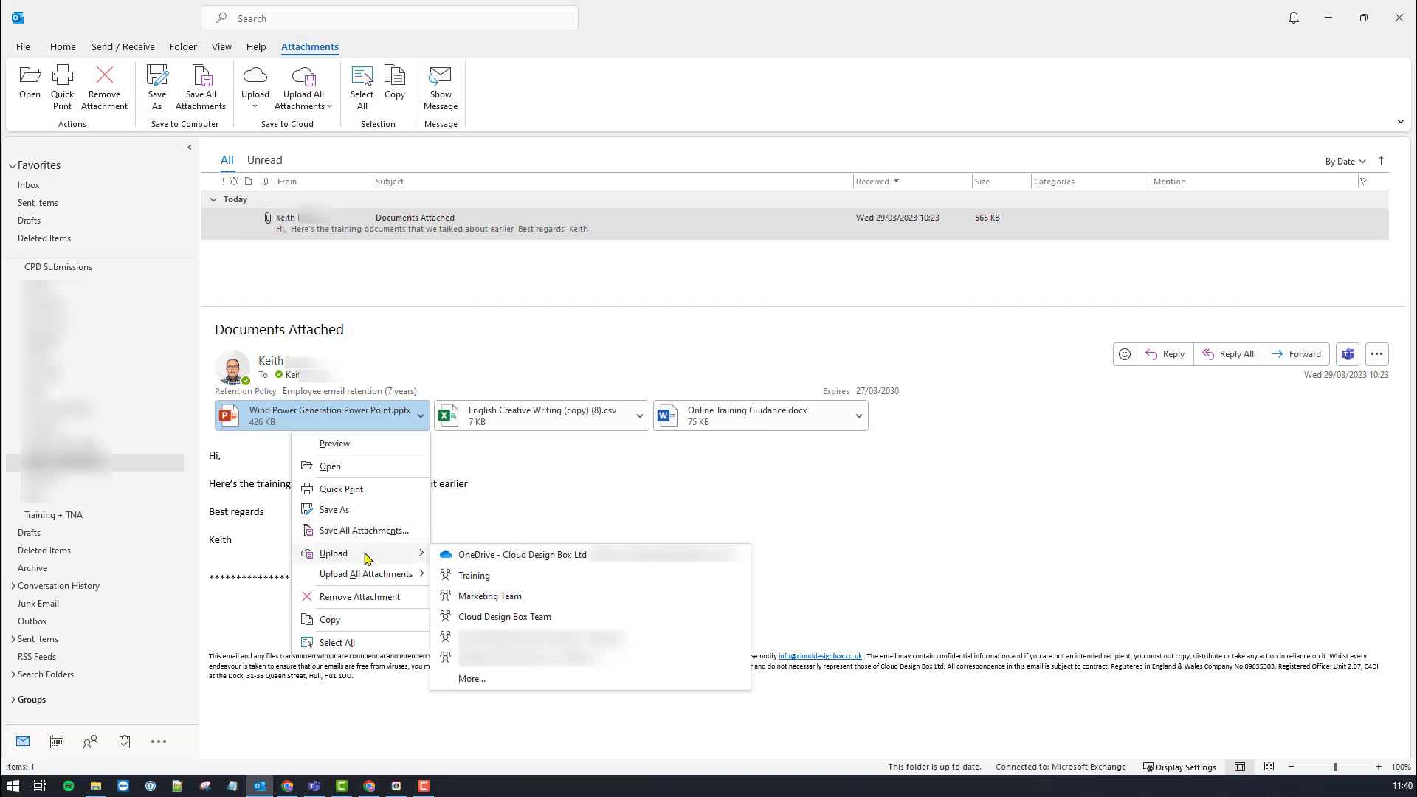
pyautogui.moveTo(473, 516)
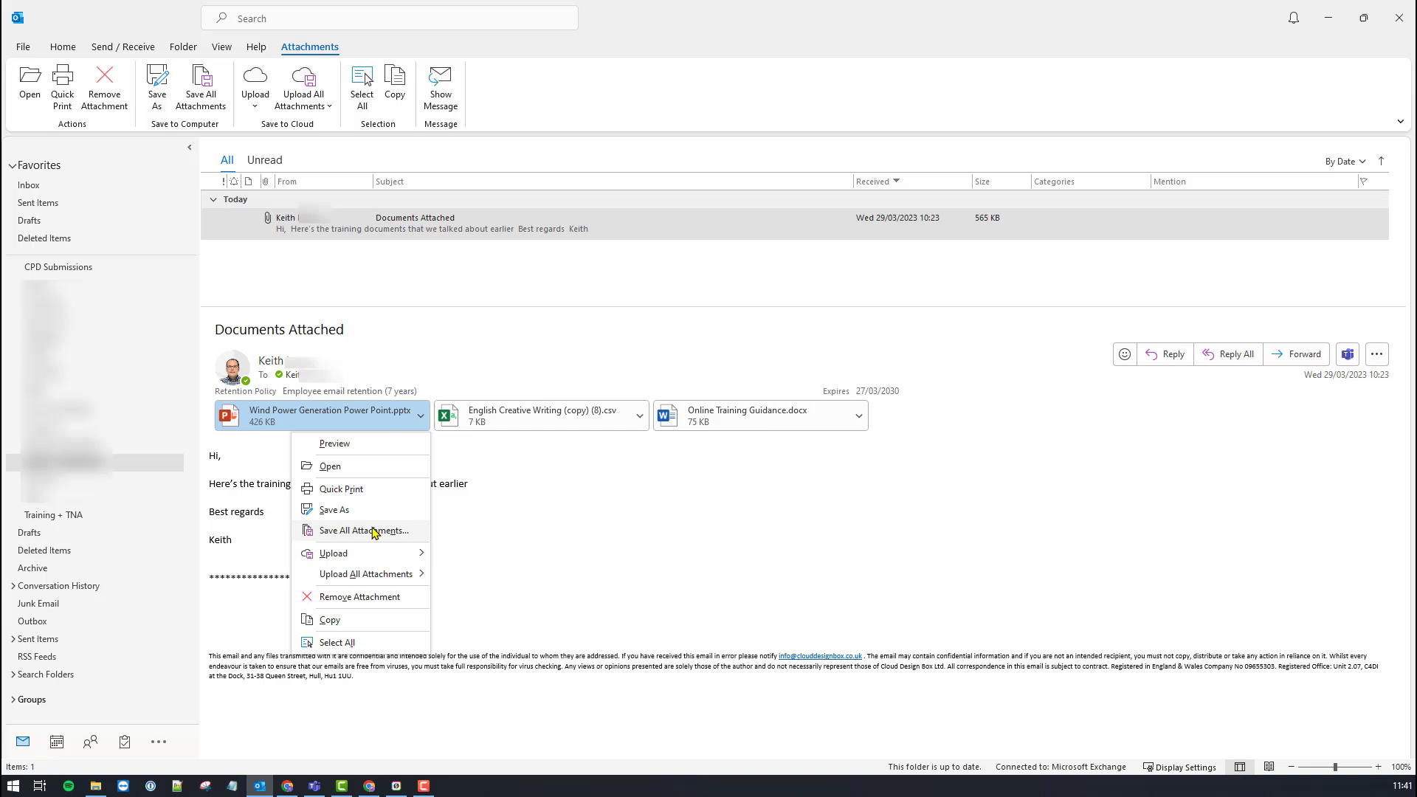
pyautogui.click(346, 518)
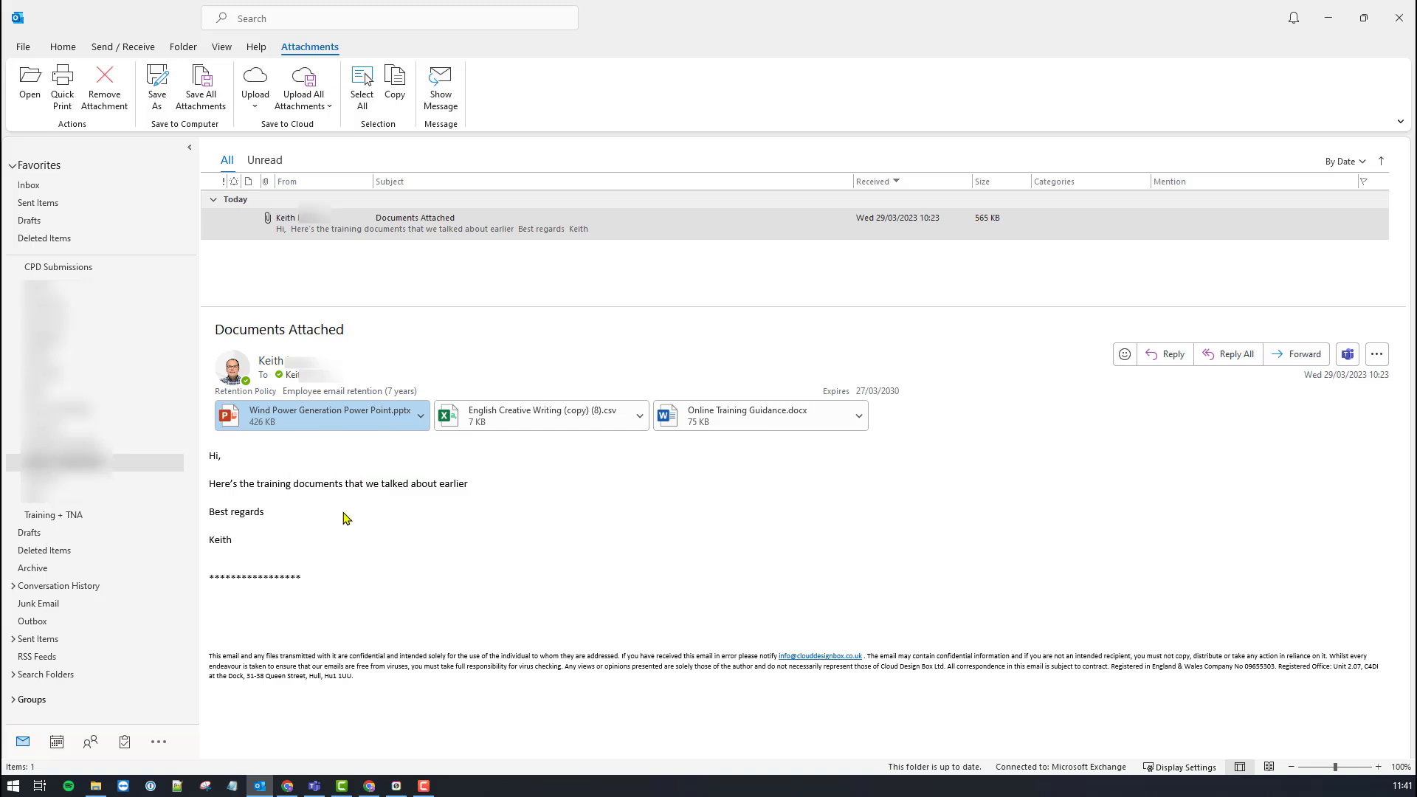
pyautogui.click(156, 83)
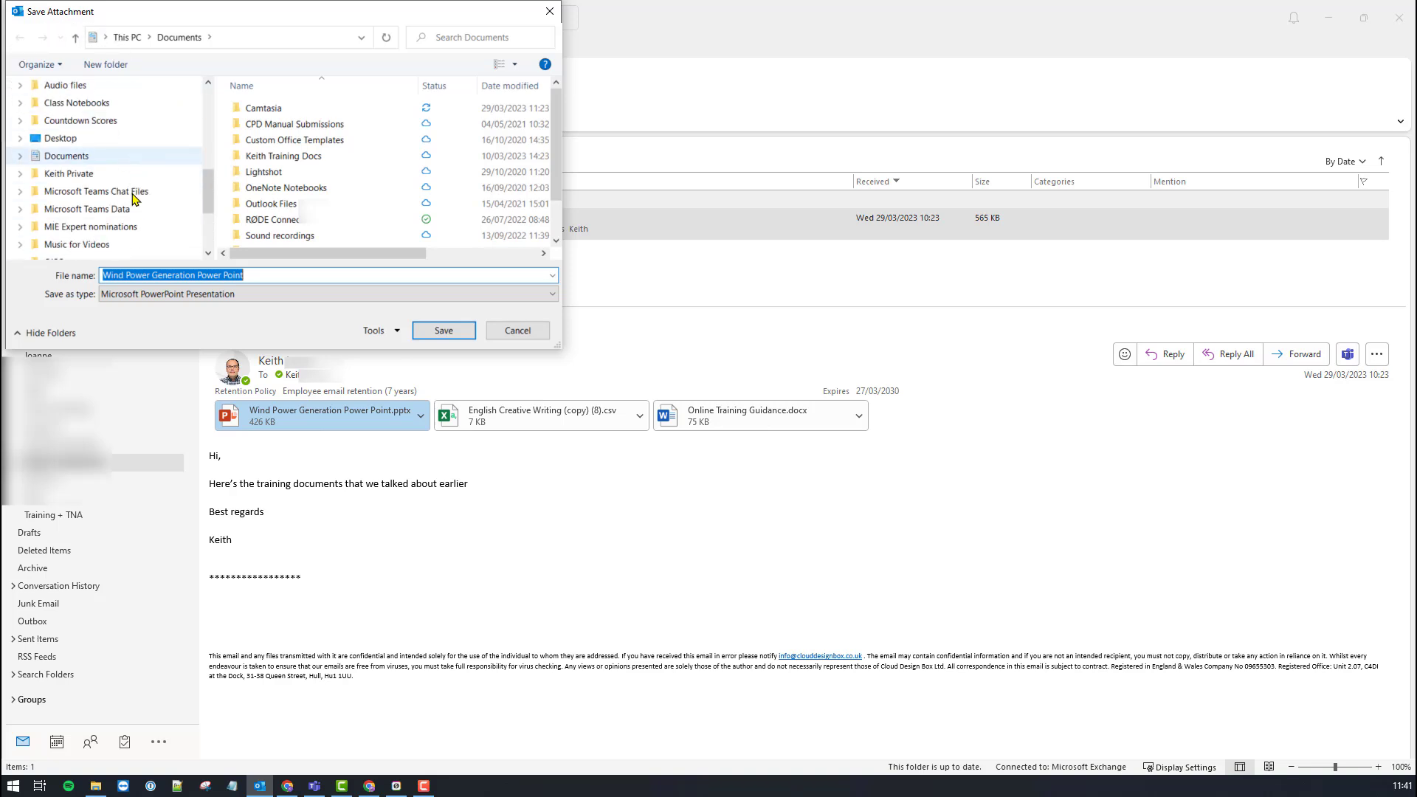
pyautogui.scroll(-3)
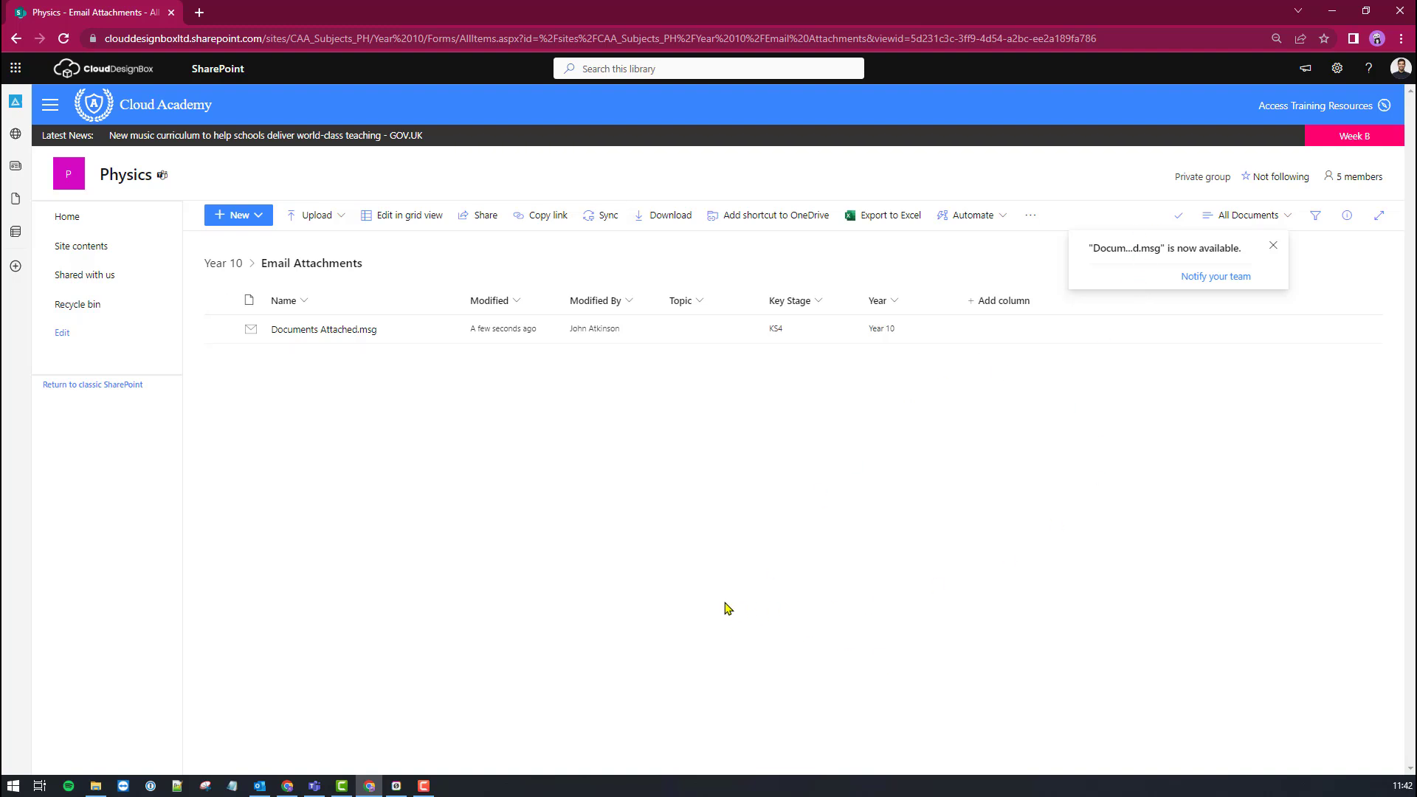
pyautogui.moveTo(321, 366)
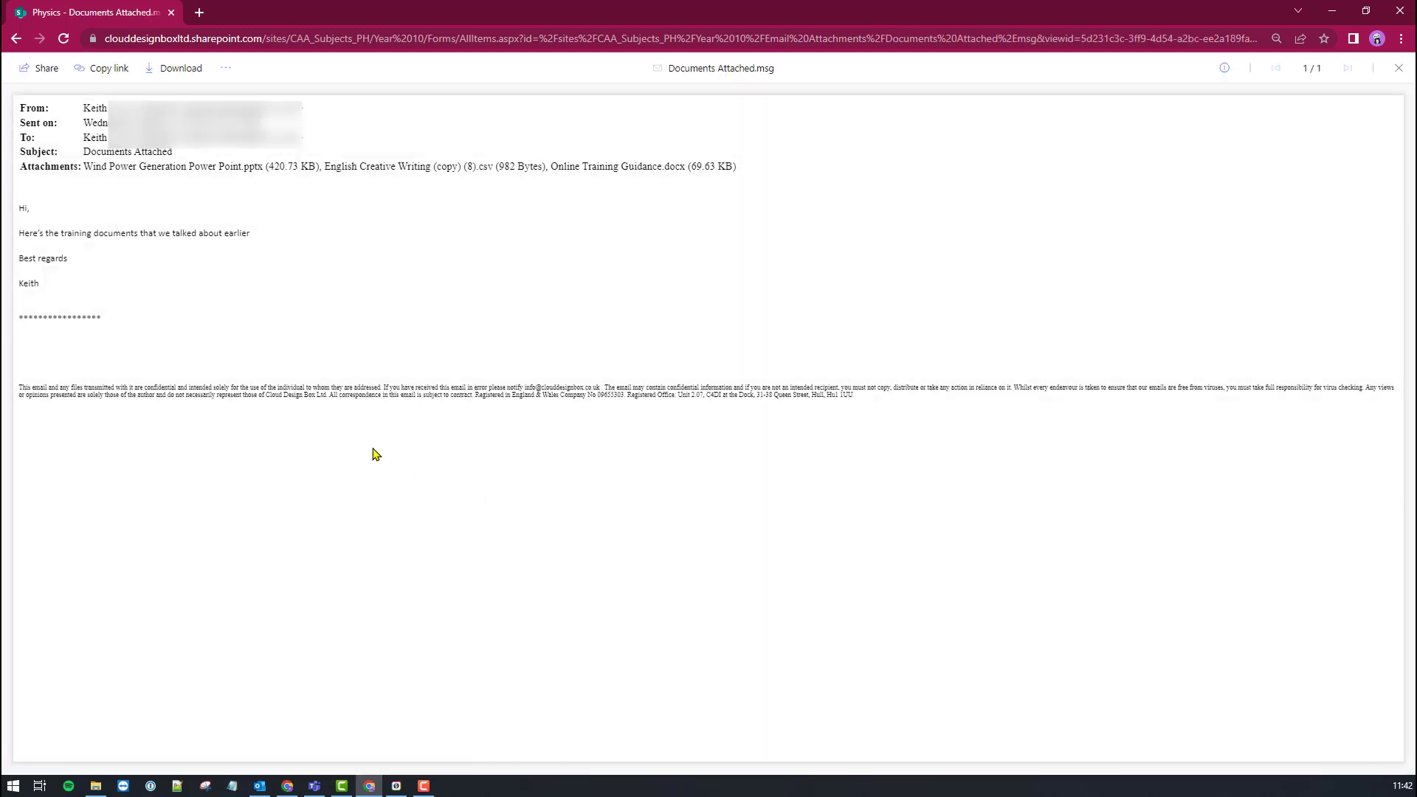
pyautogui.moveTo(396, 299)
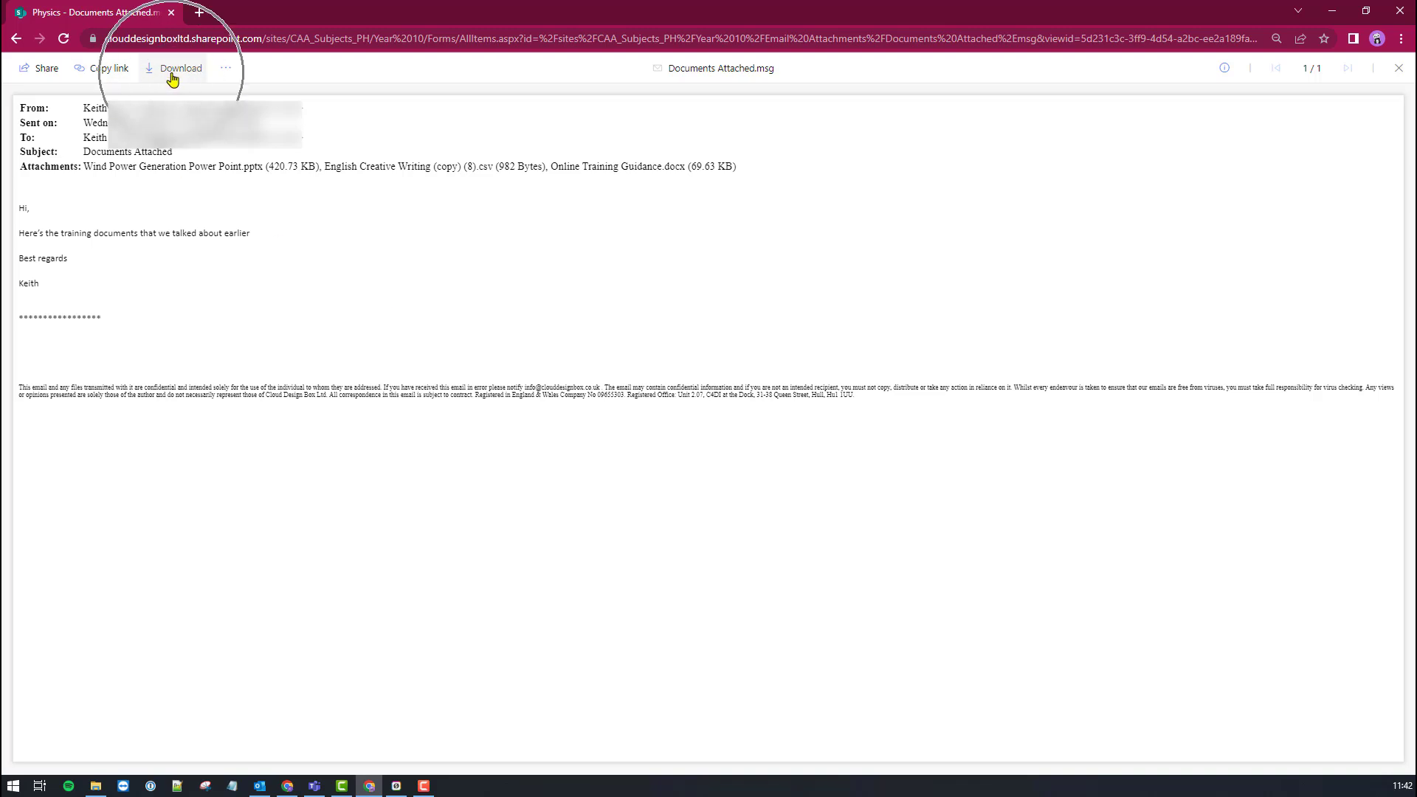
# Download Documents Attached.msg from the preview and open it from the browser's downloads
pyautogui.click(175, 67)
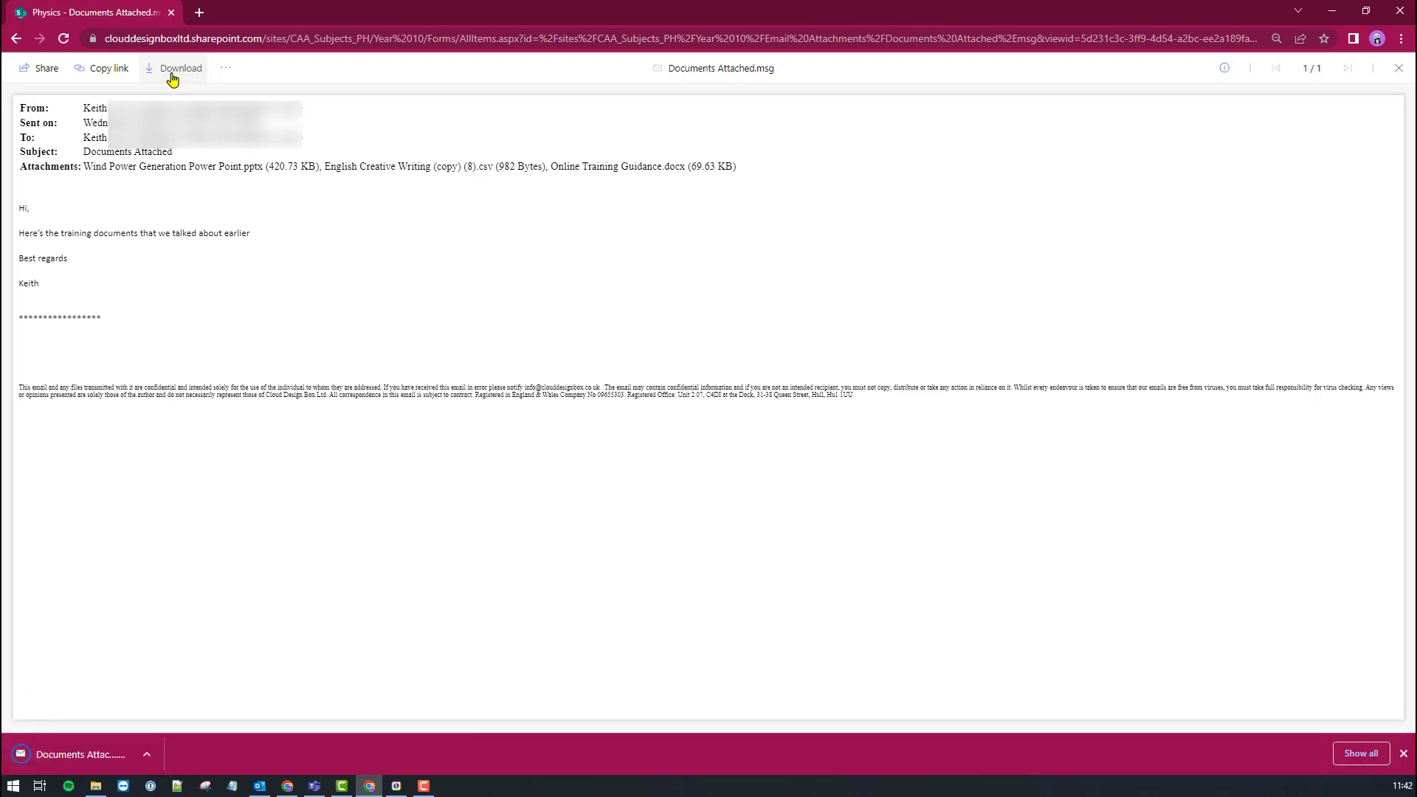
pyautogui.click(180, 68)
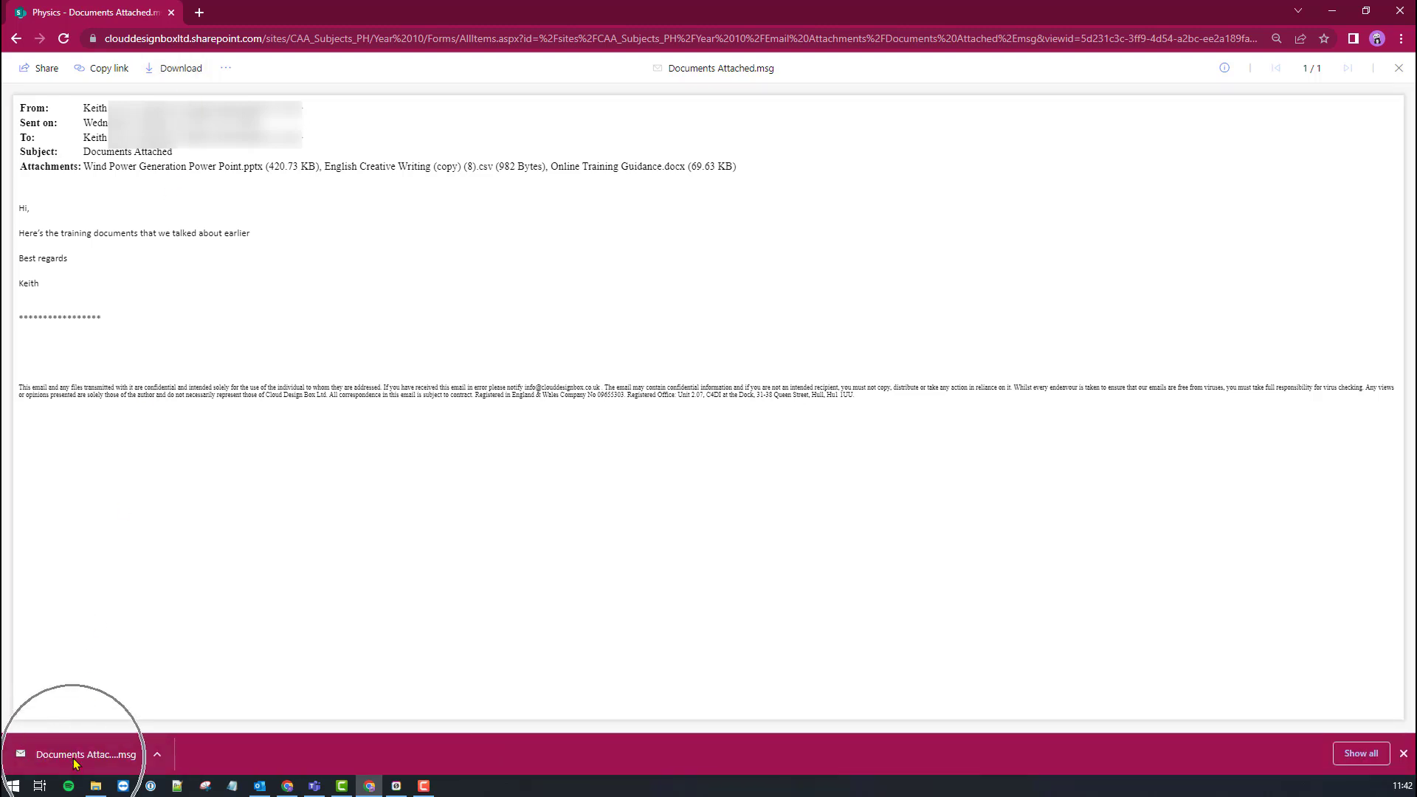
pyautogui.moveTo(85, 753)
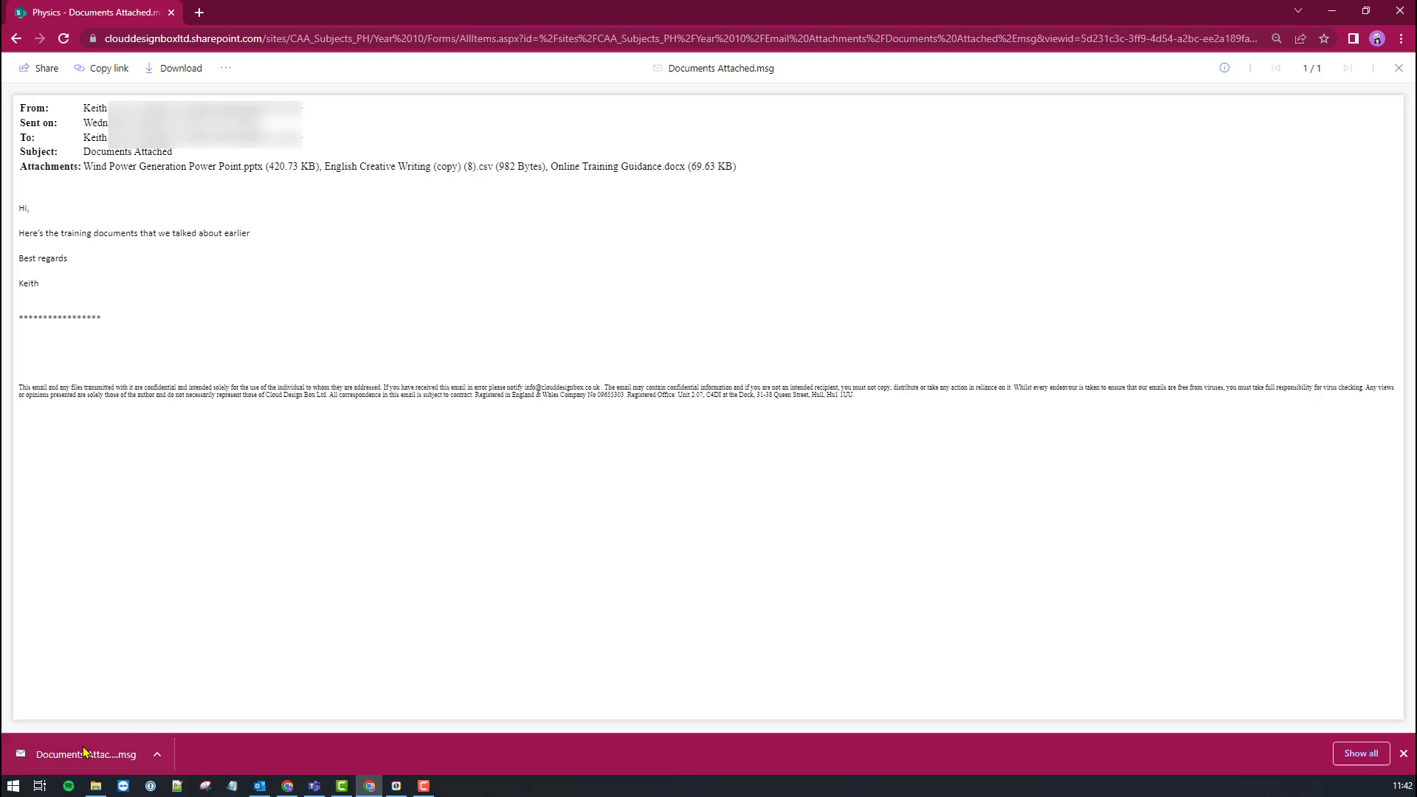
pyautogui.click(86, 754)
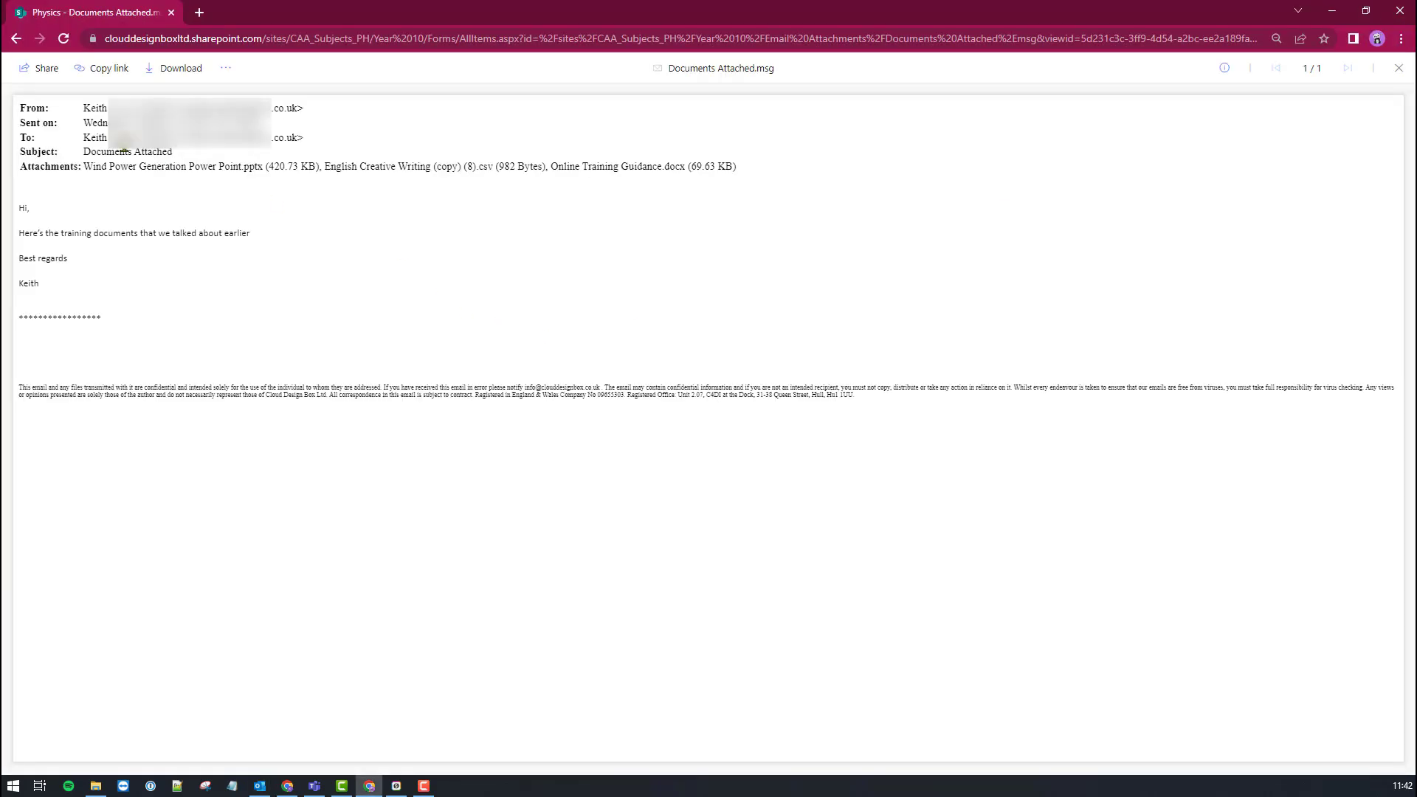
pyautogui.moveTo(54, 94)
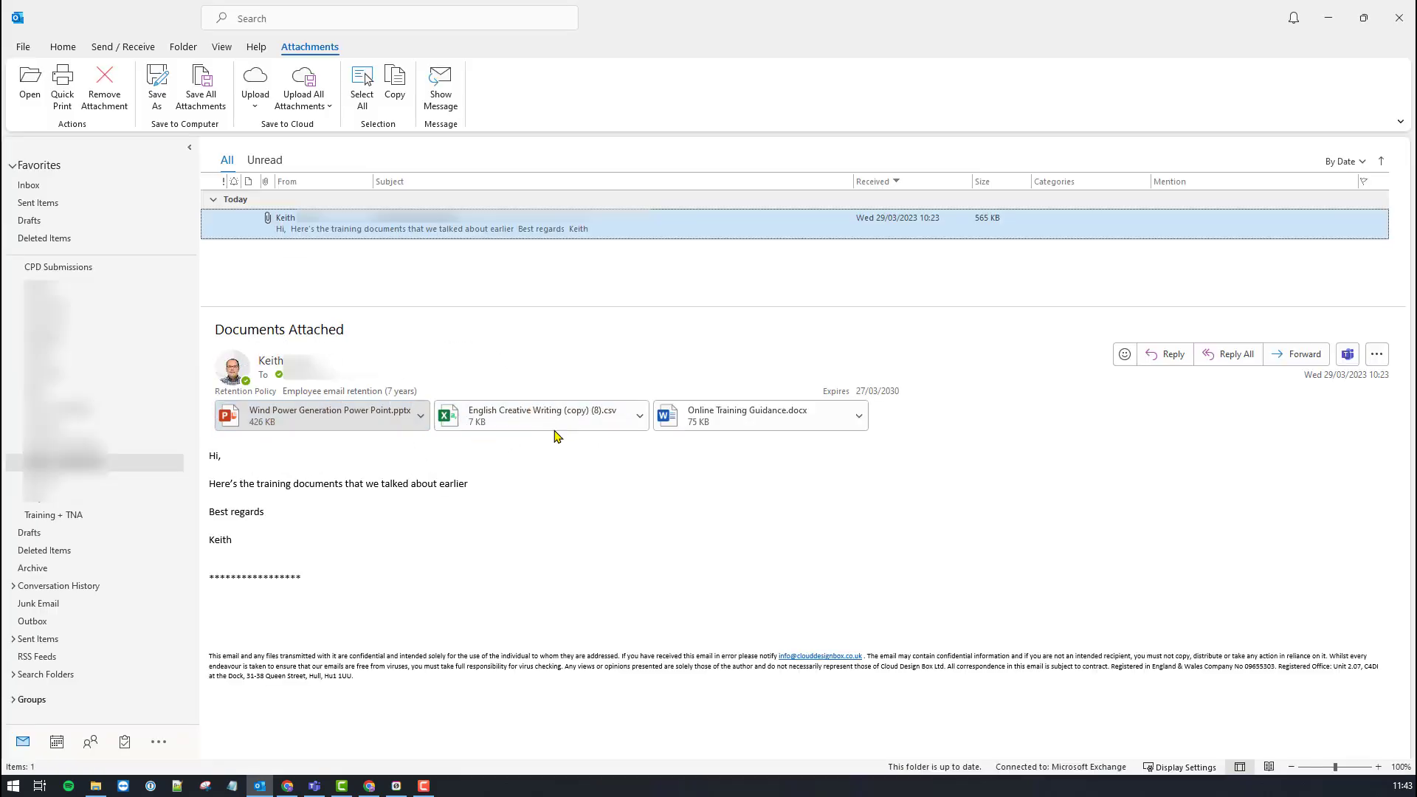
pyautogui.moveTo(285, 423)
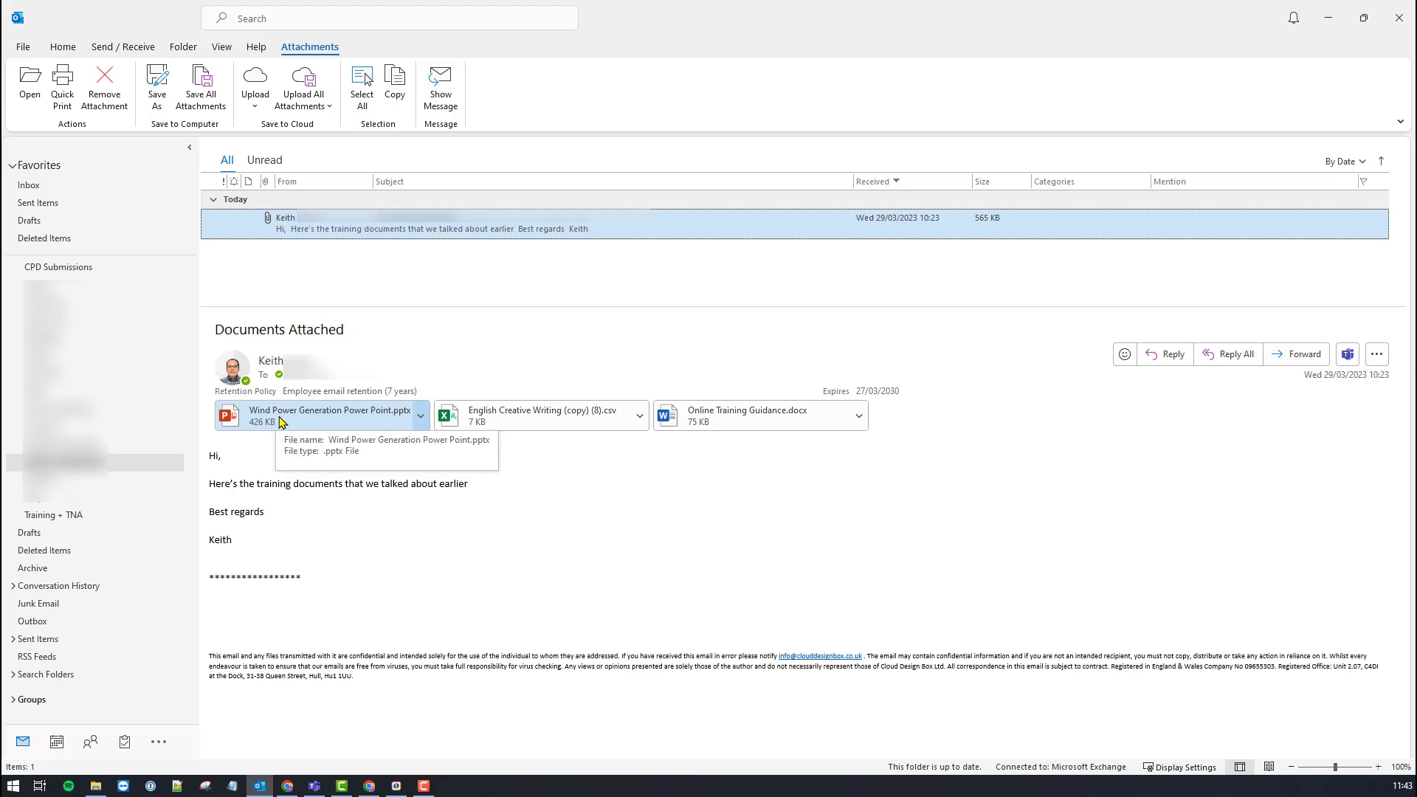
# Drag the Wind Power Generation Power Point attachment out of the Outlook reading pane
pyautogui.click(313, 417)
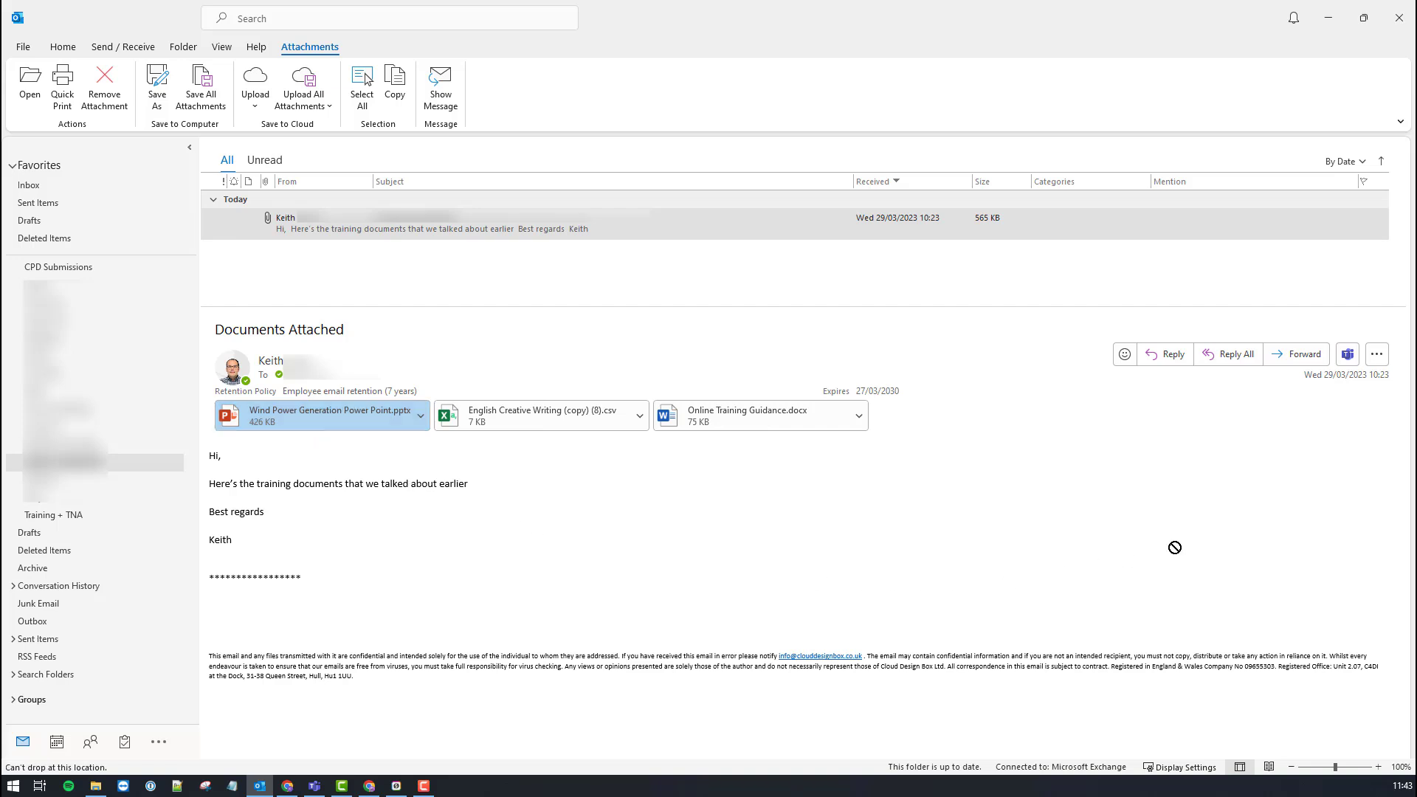
pyautogui.moveTo(1416, 503)
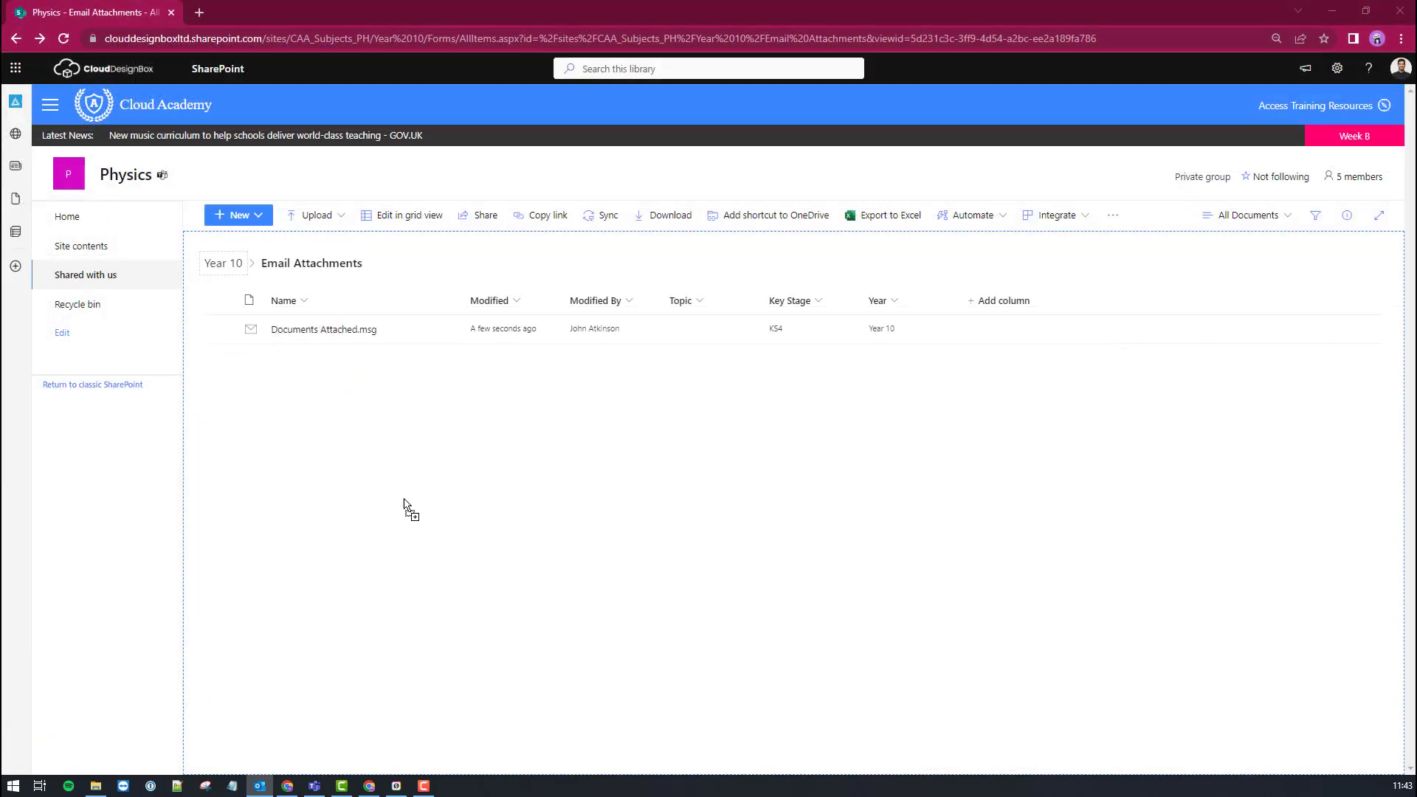
pyautogui.moveTo(307, 396)
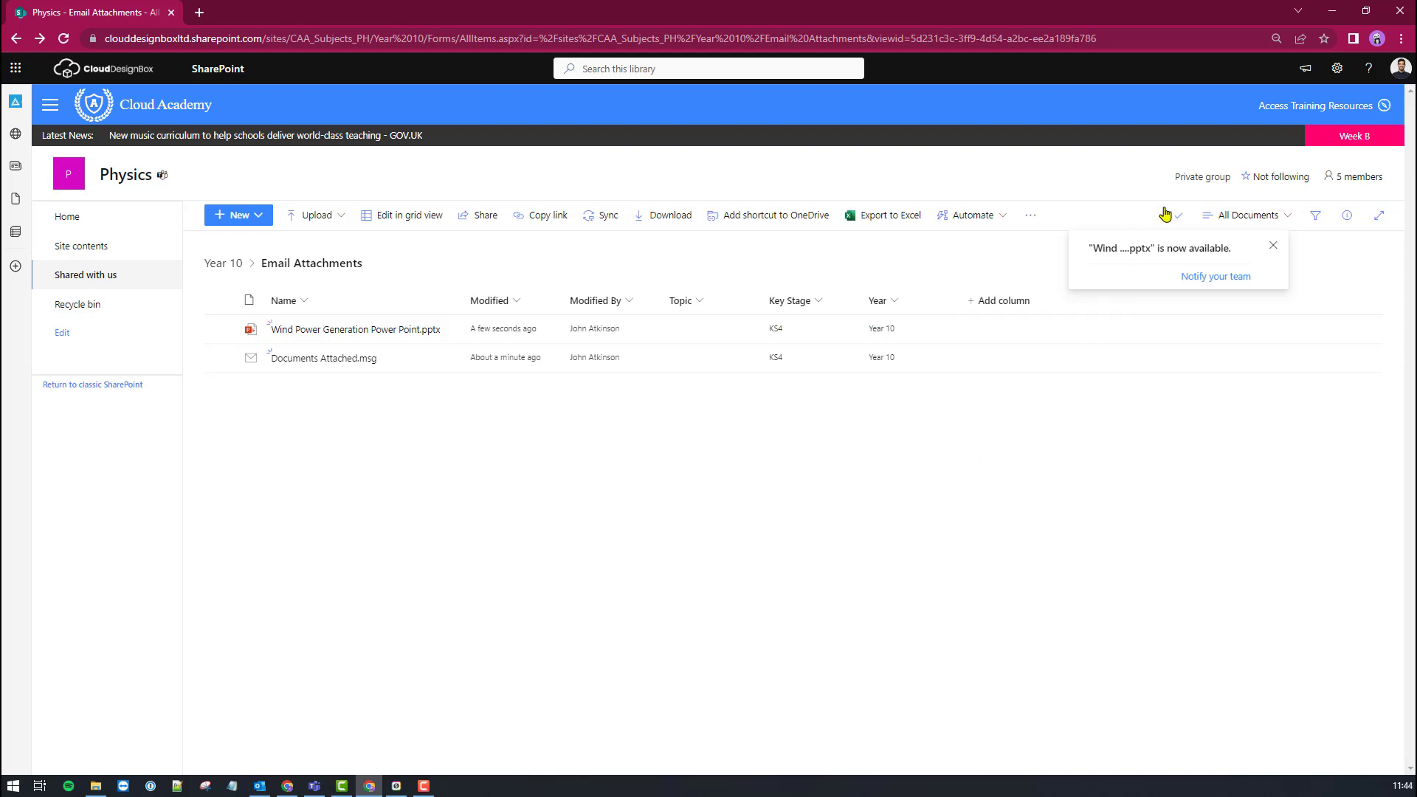
pyautogui.moveTo(322, 522)
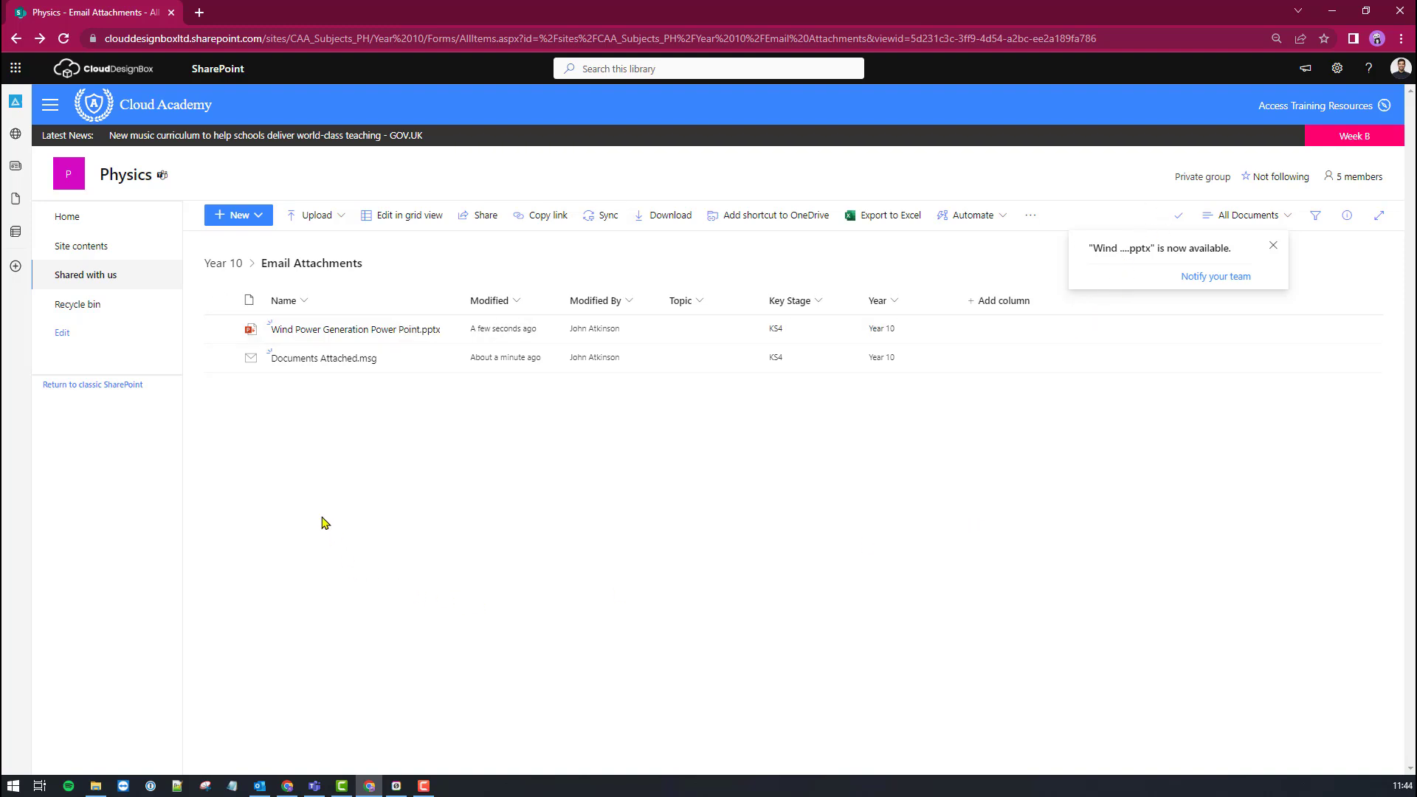
pyautogui.moveTo(349, 477)
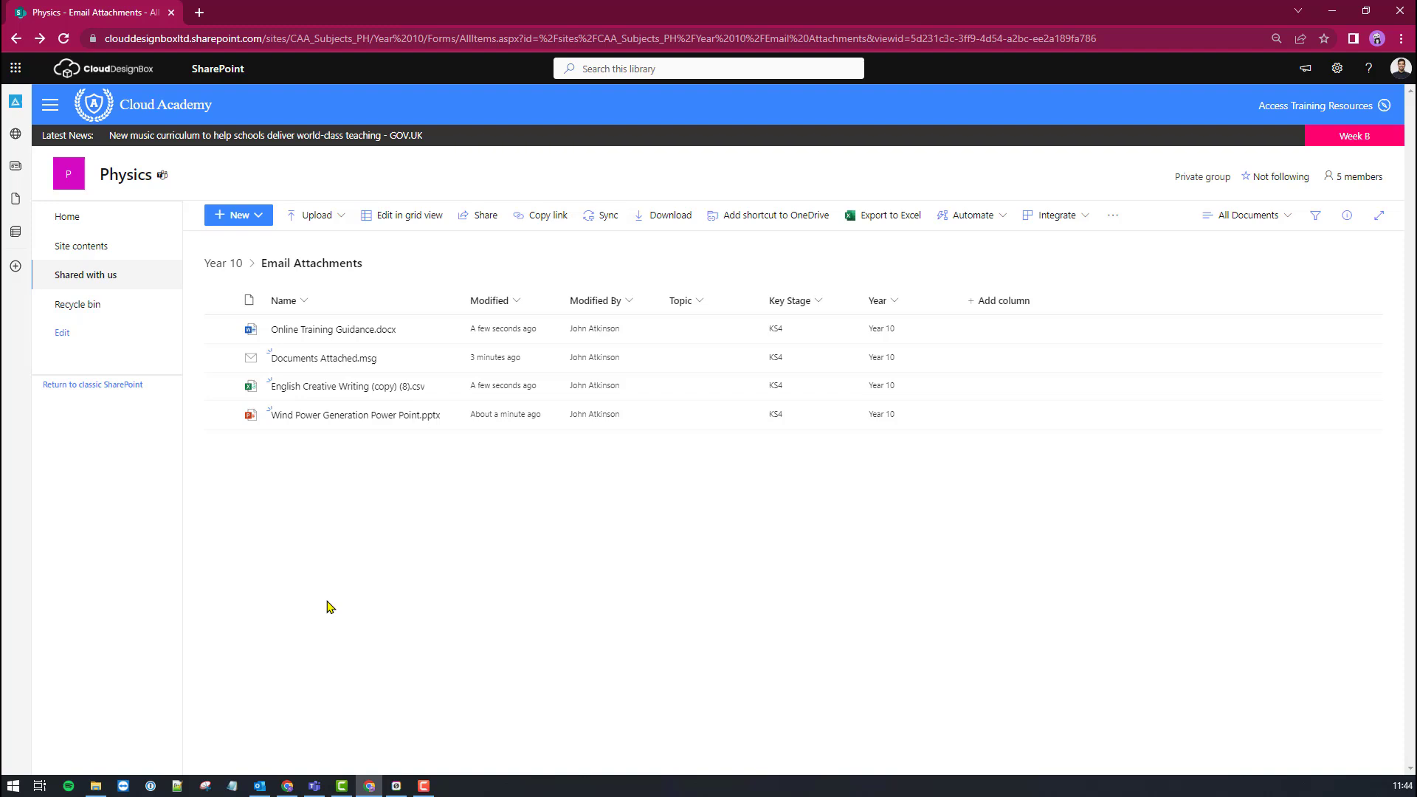
pyautogui.moveTo(316, 335)
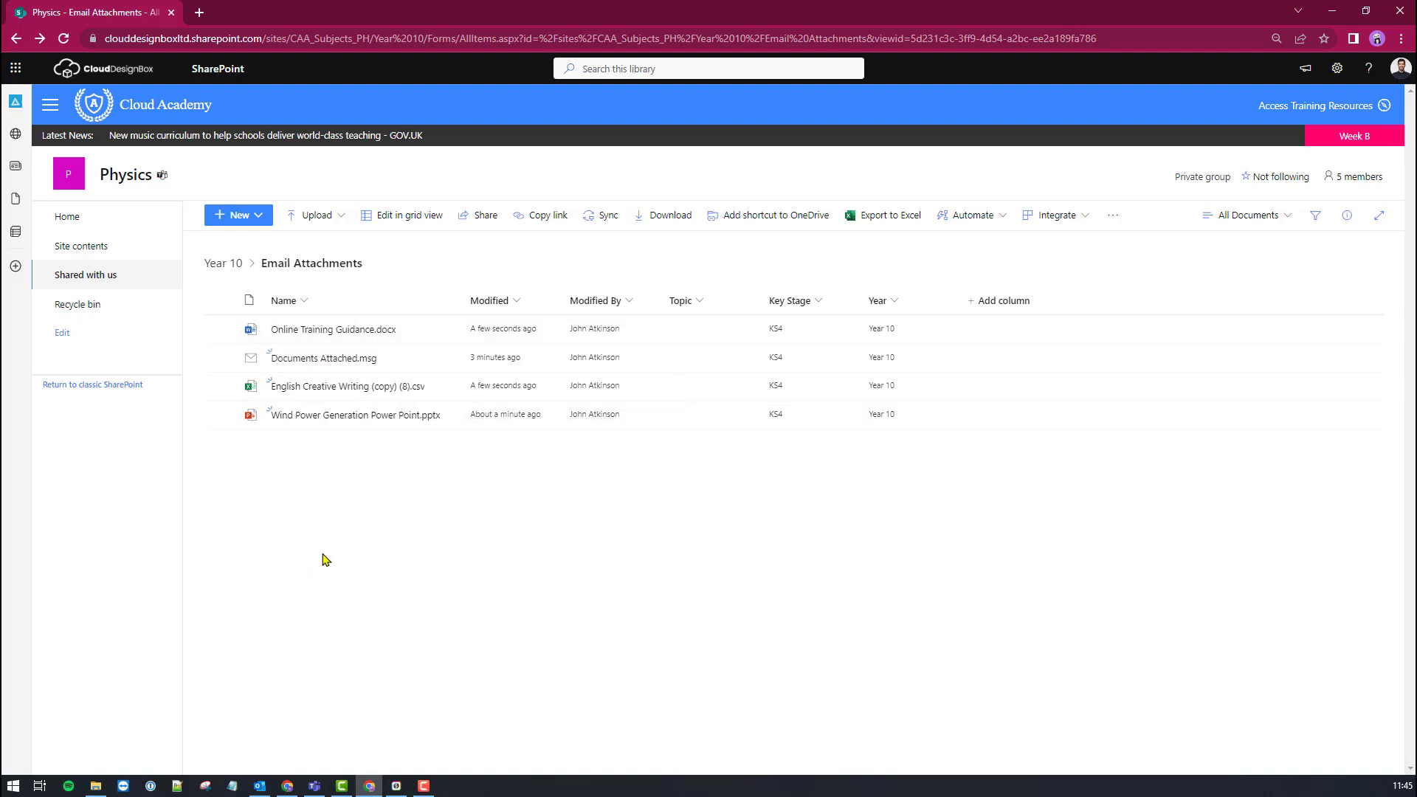
pyautogui.moveTo(333, 366)
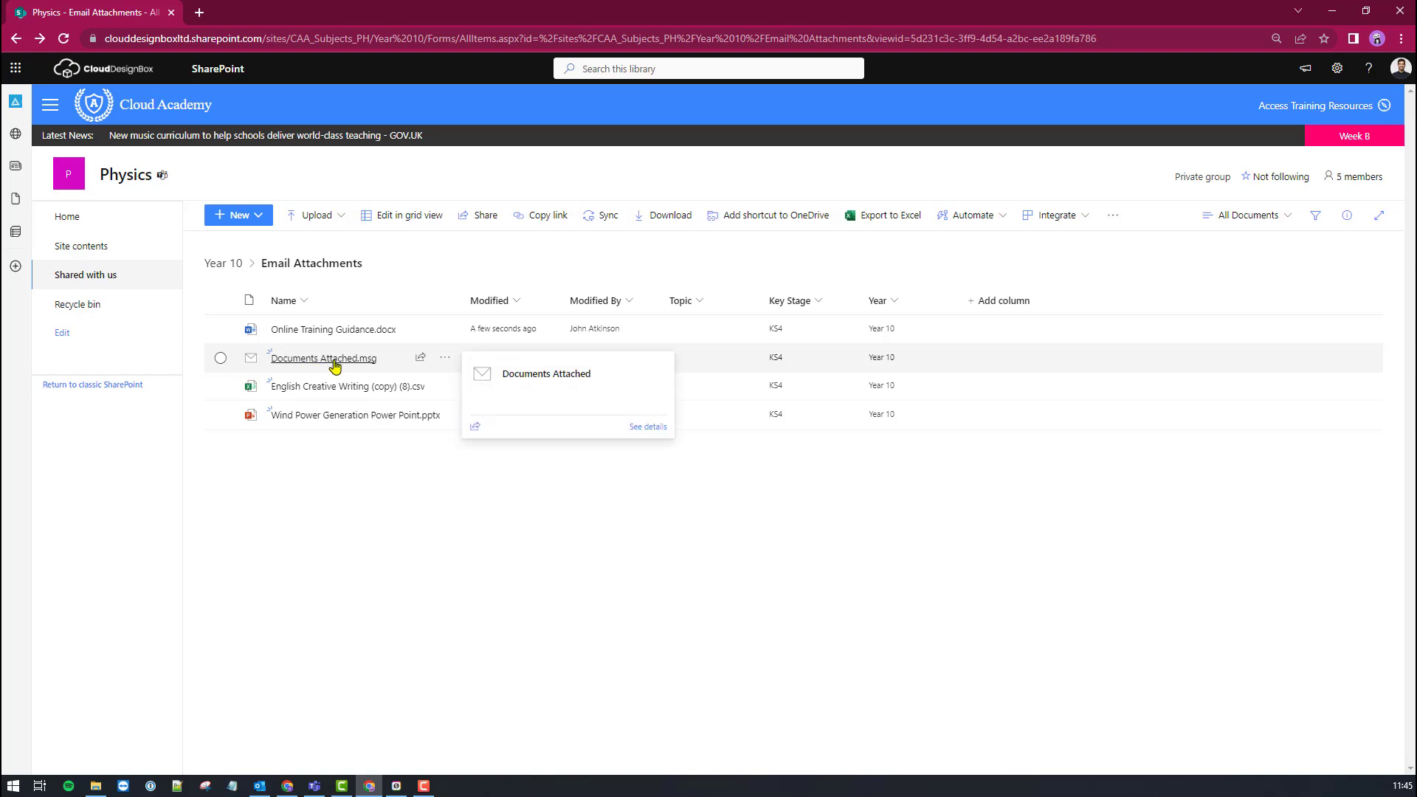
pyautogui.click(321, 357)
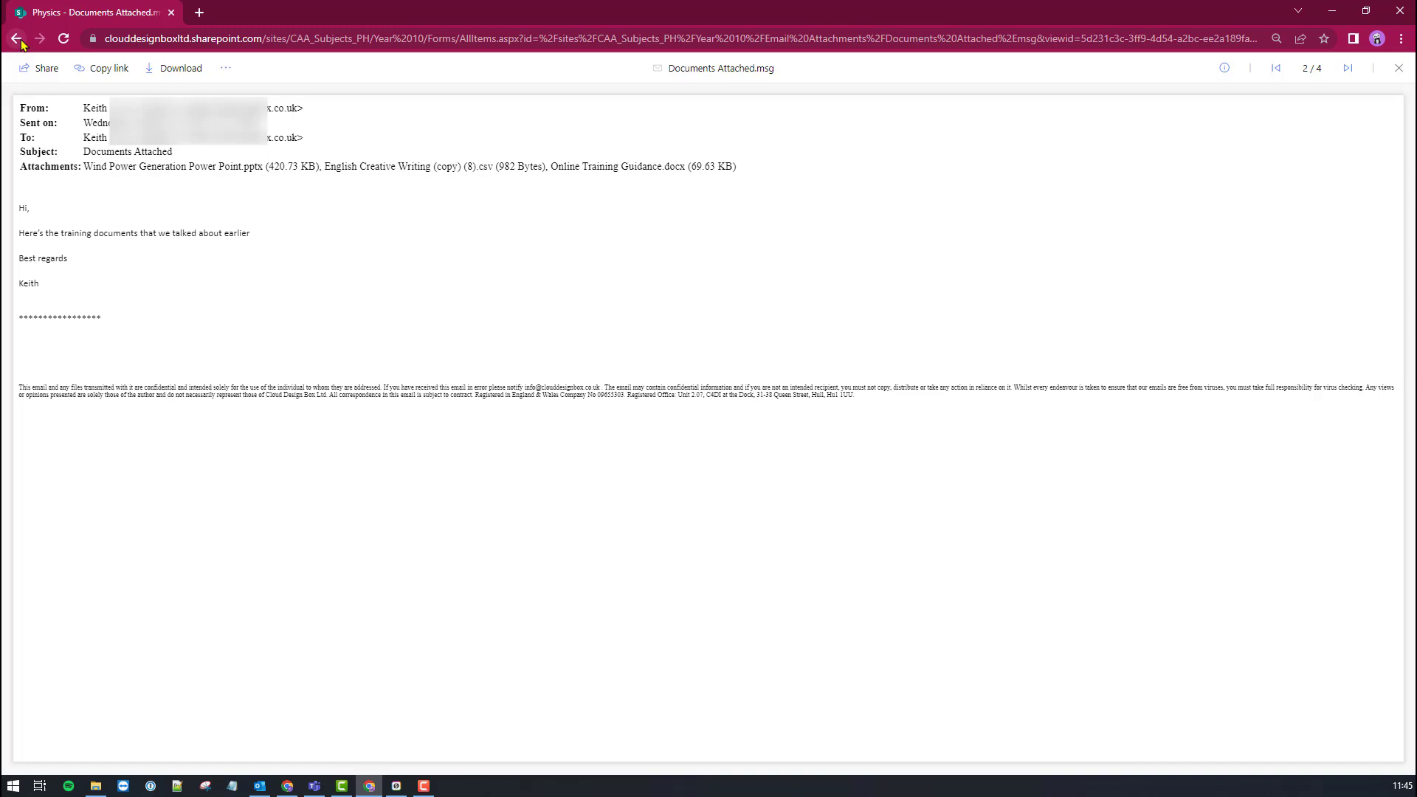
pyautogui.click(15, 41)
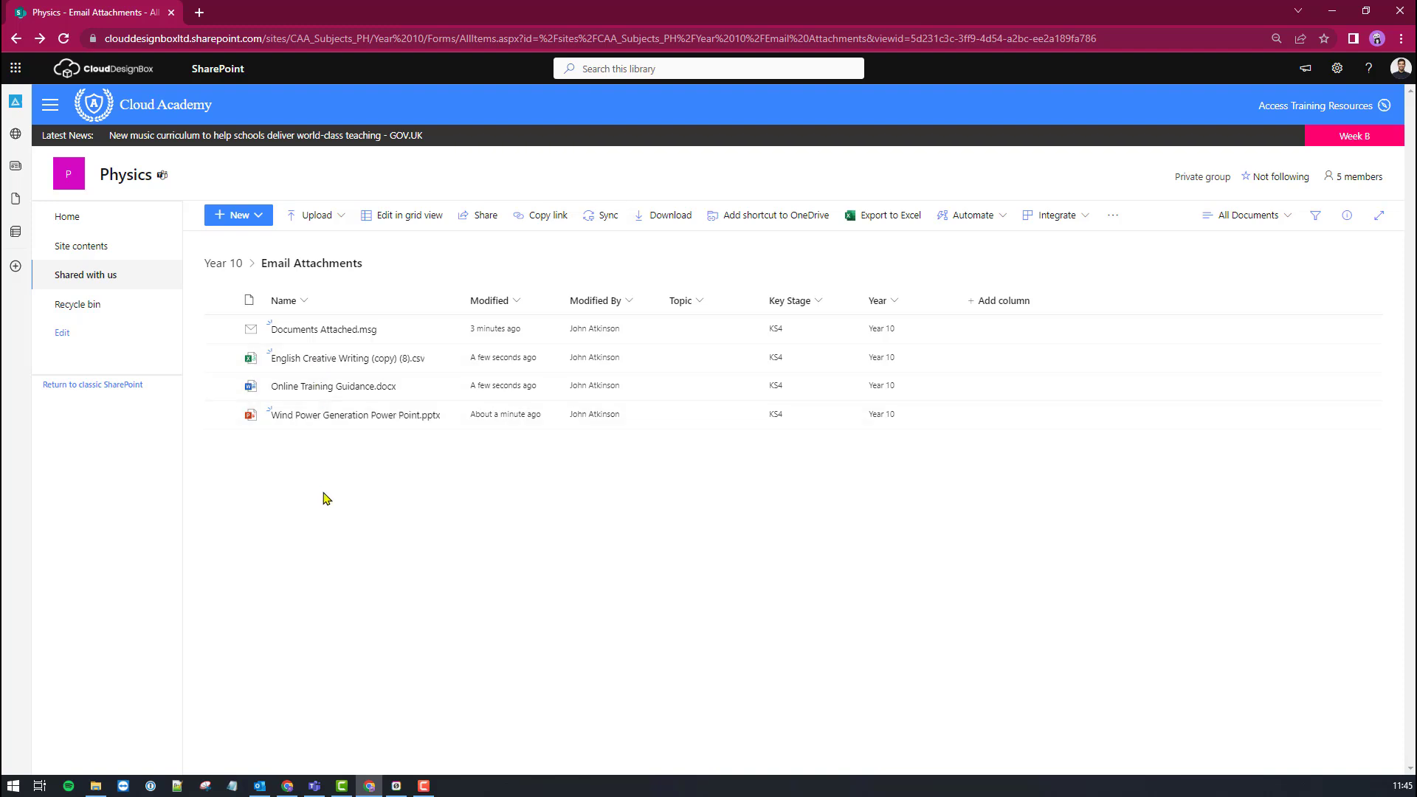
pyautogui.moveTo(359, 514)
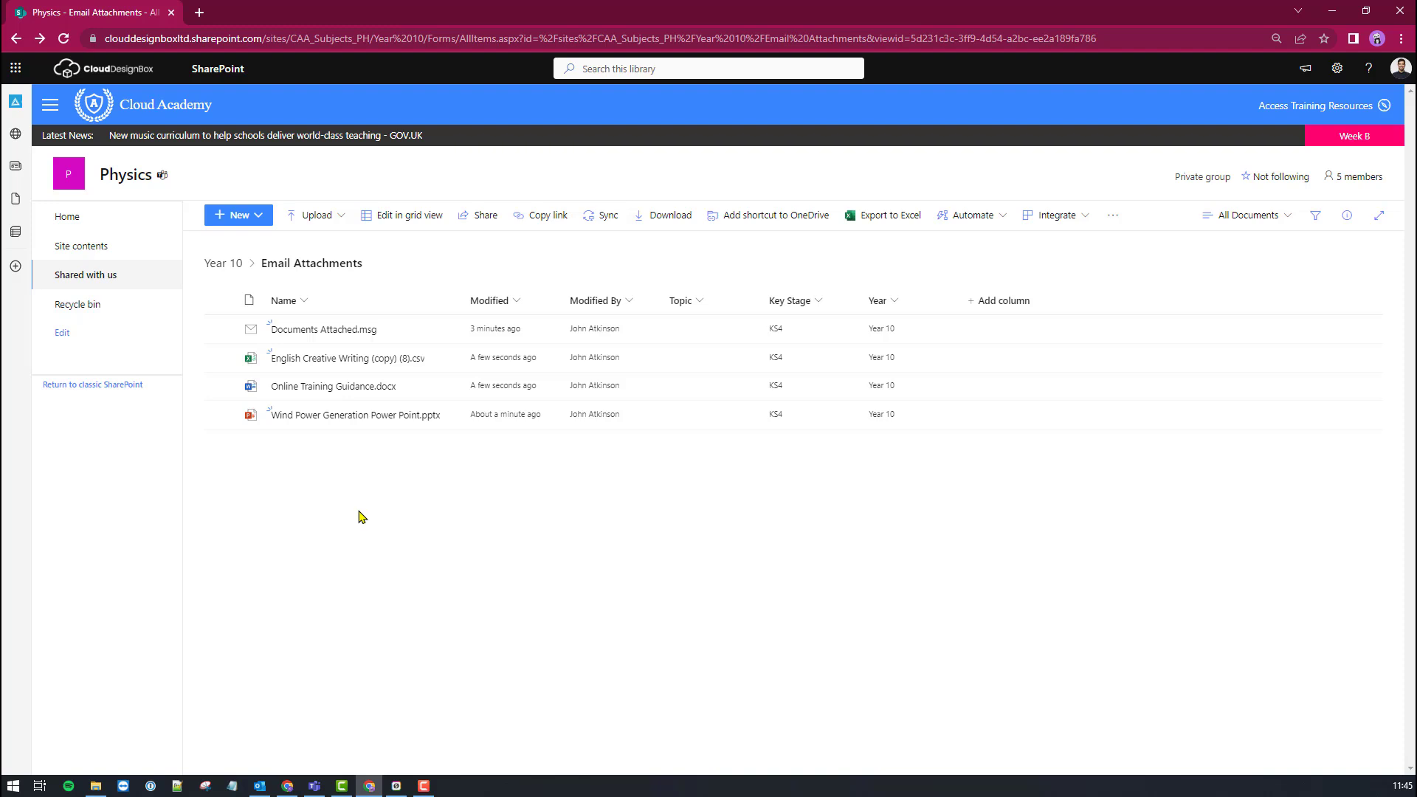
pyautogui.moveTo(171, 509)
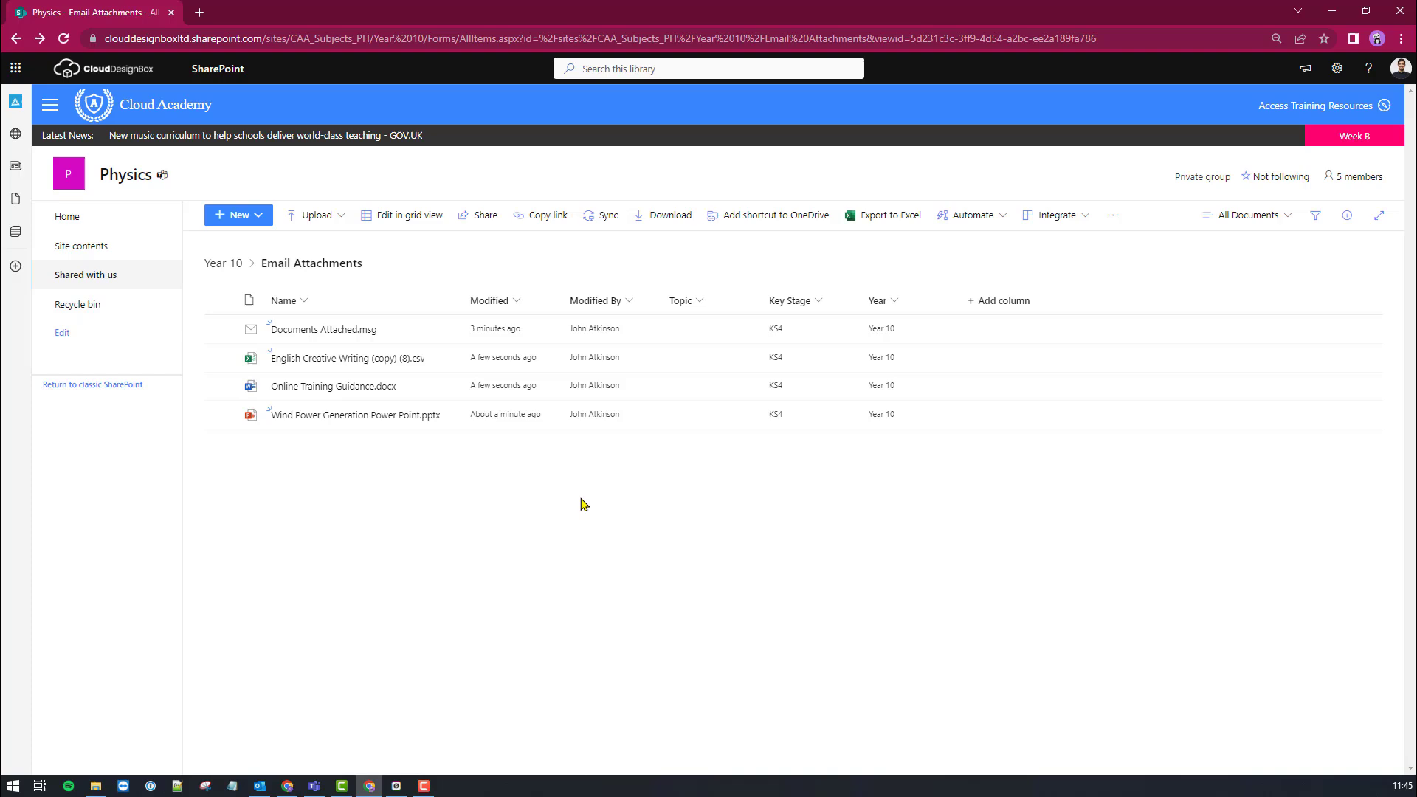
pyautogui.moveTo(580, 501)
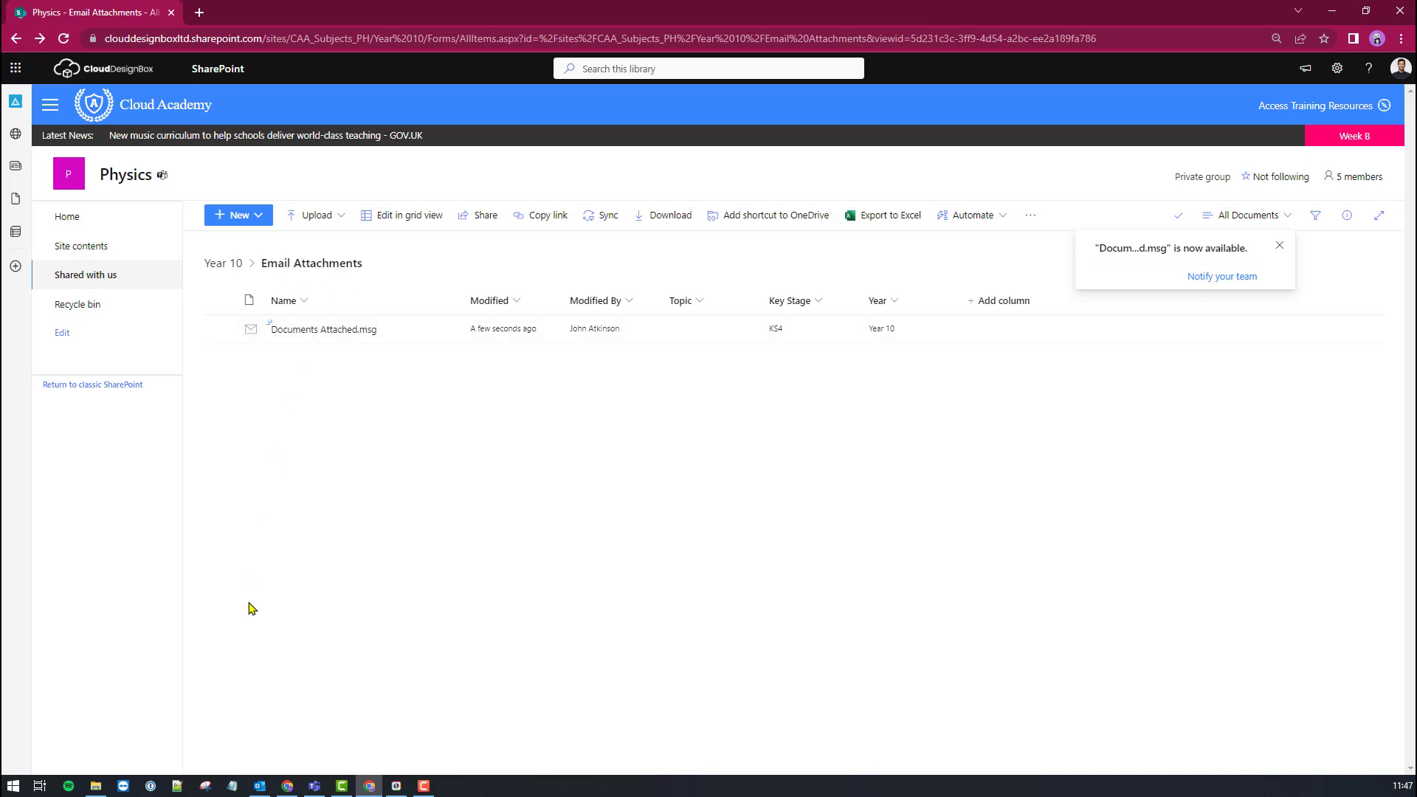
# Switch back to the Documents Attached email in Outlook to re-drag its attachments
pyautogui.click(260, 785)
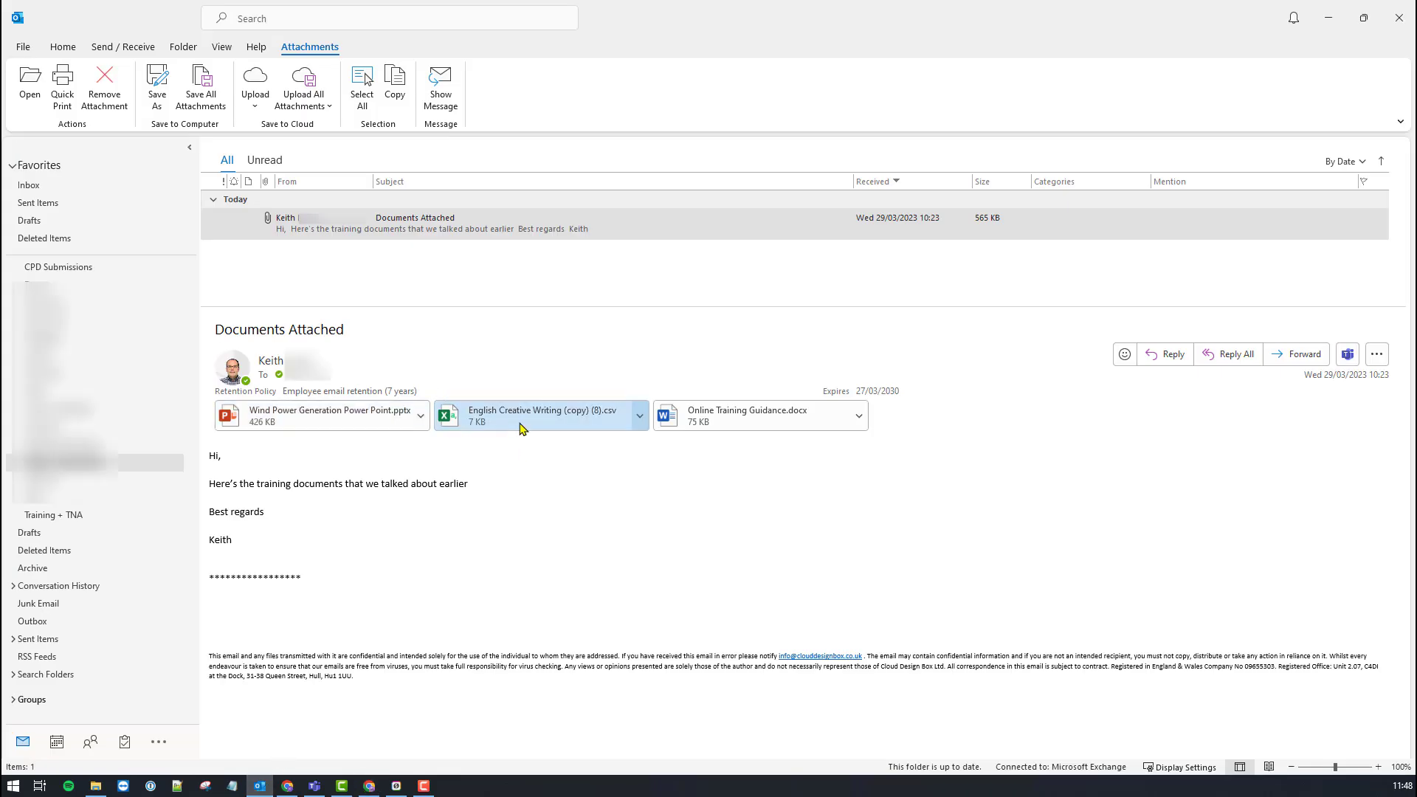
pyautogui.moveTo(496, 419)
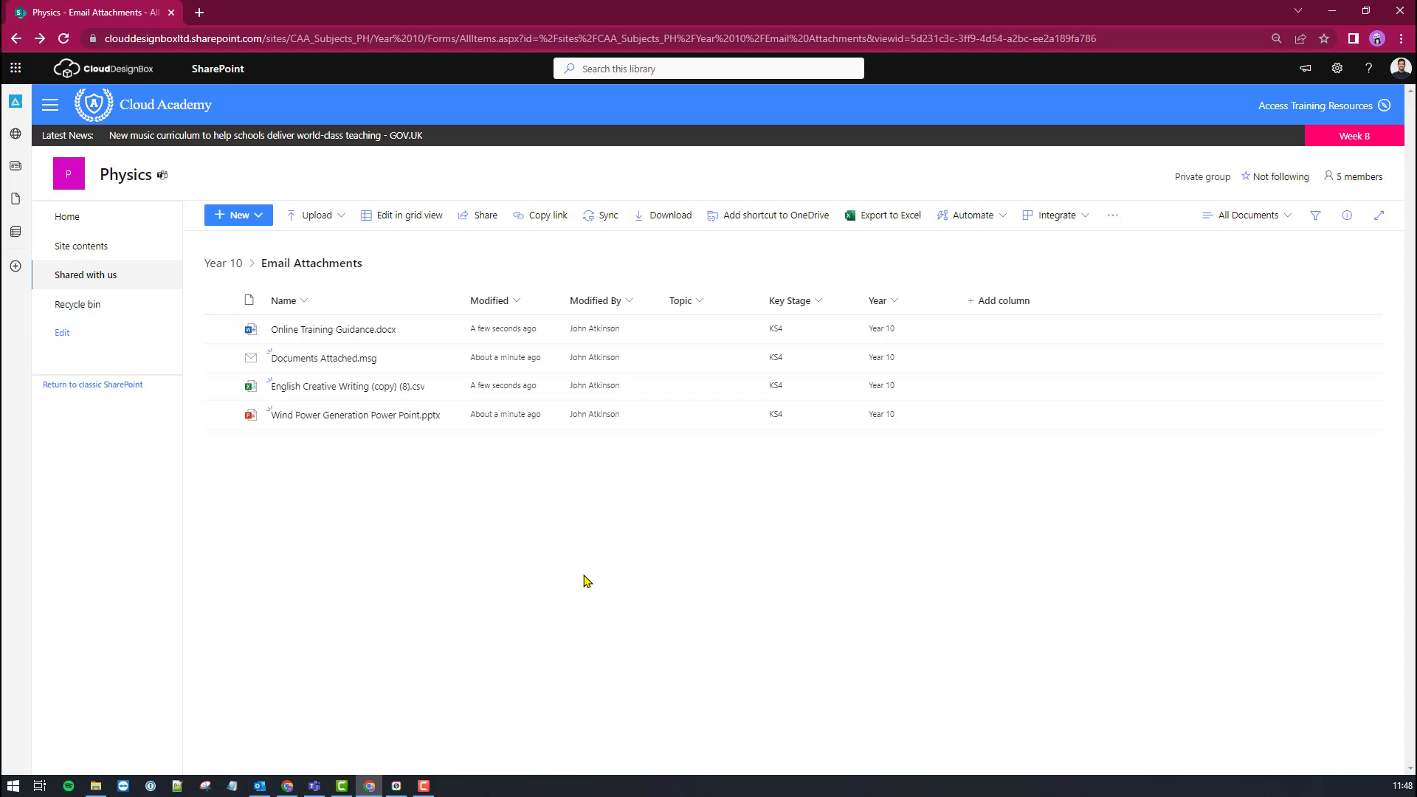
pyautogui.moveTo(377, 572)
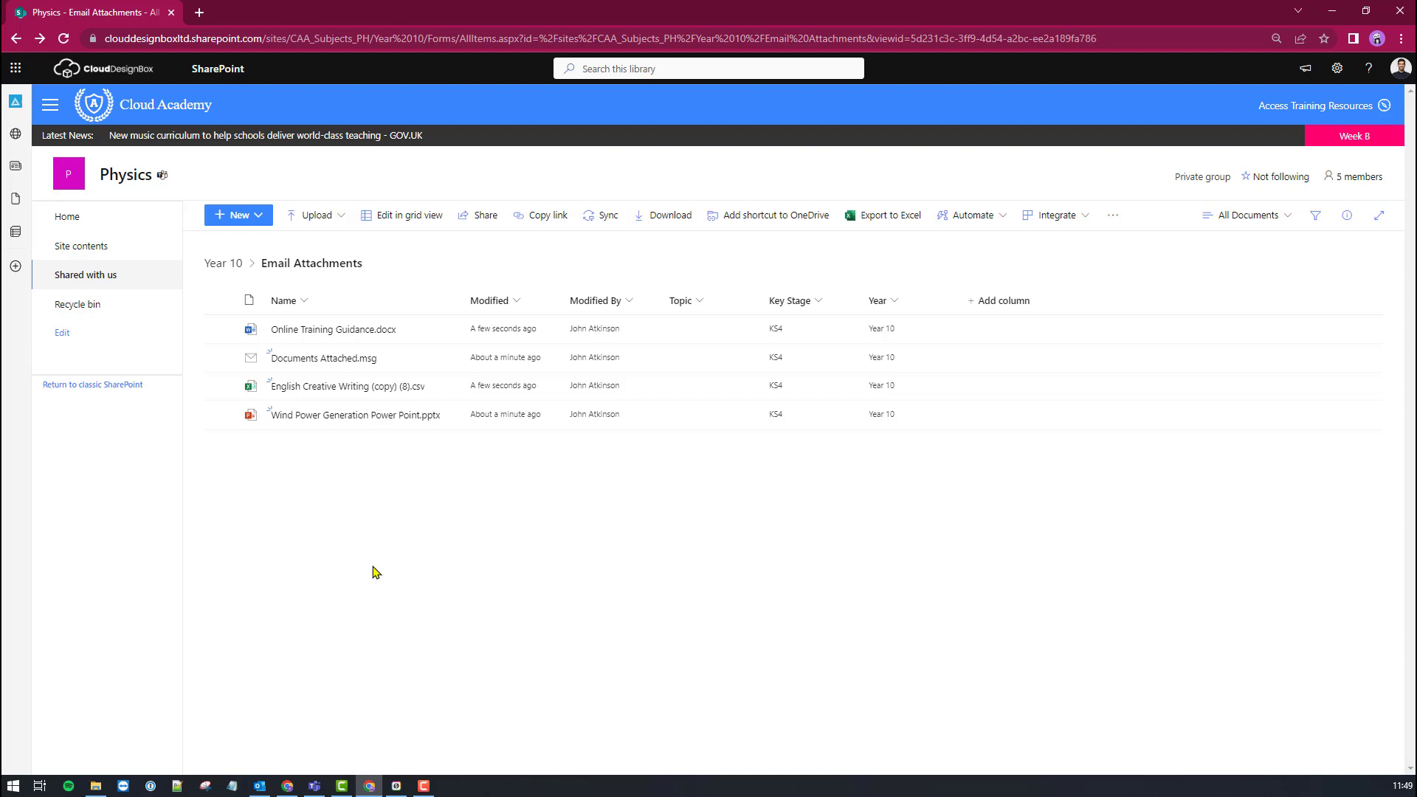